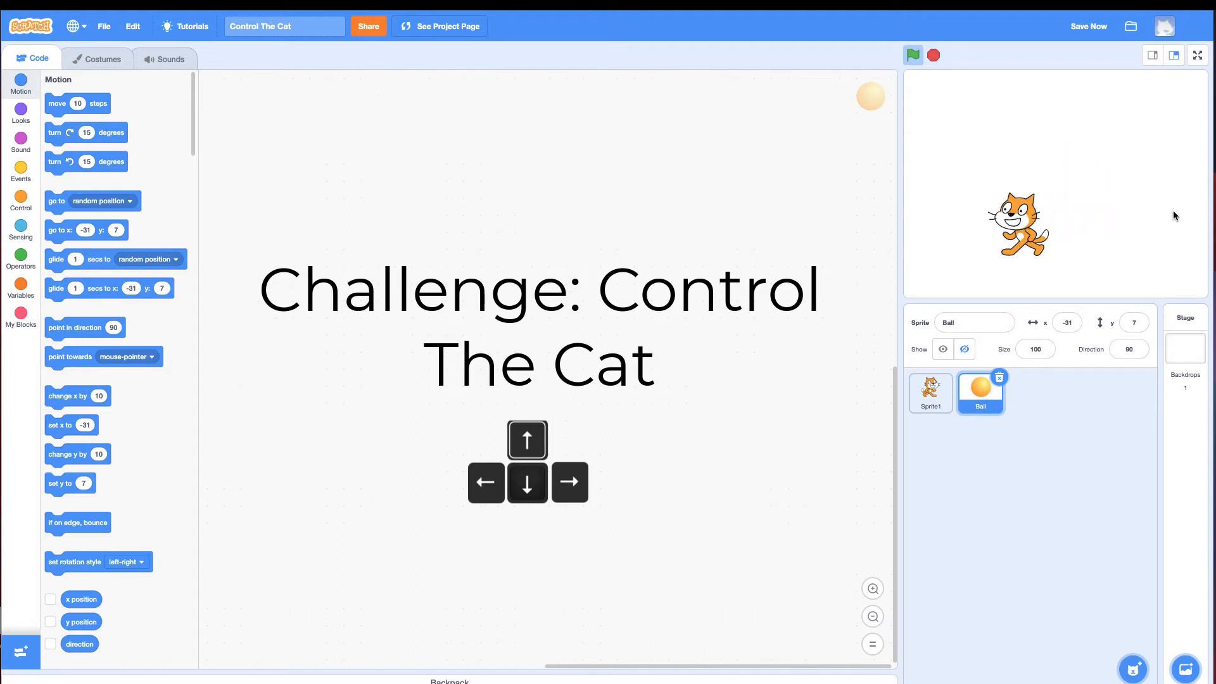
Start a fresh project with only the default cat sprite and no code
left_click(1088, 25)
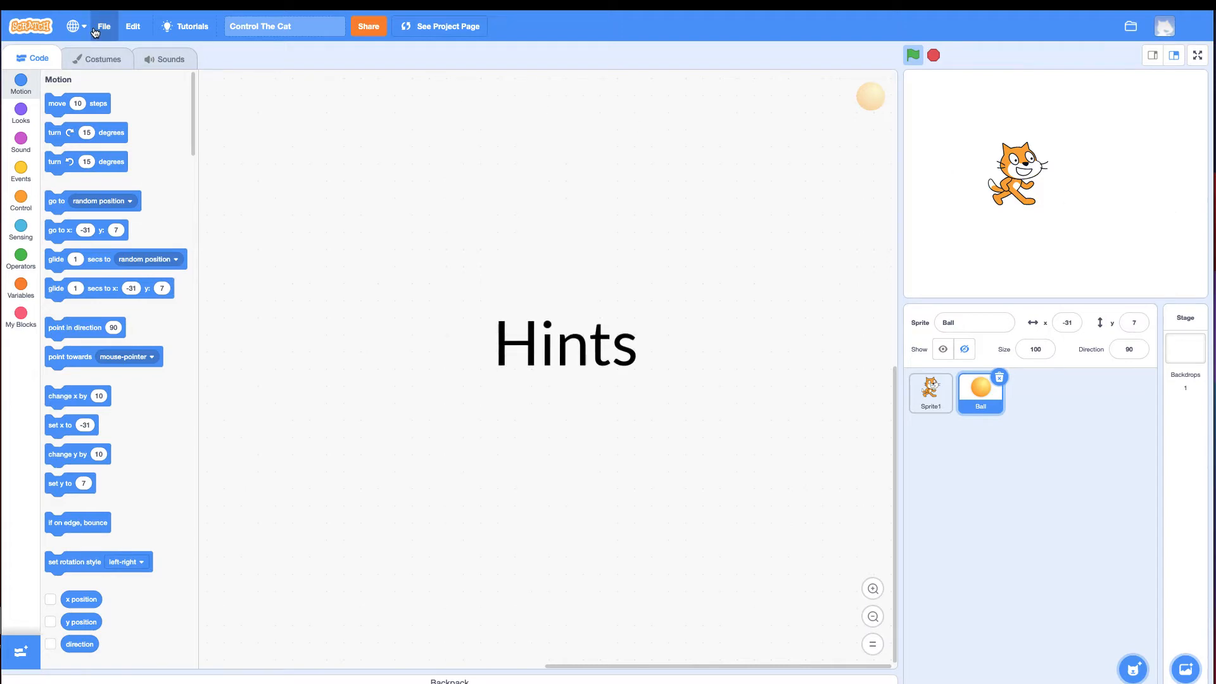
left_click(103, 25)
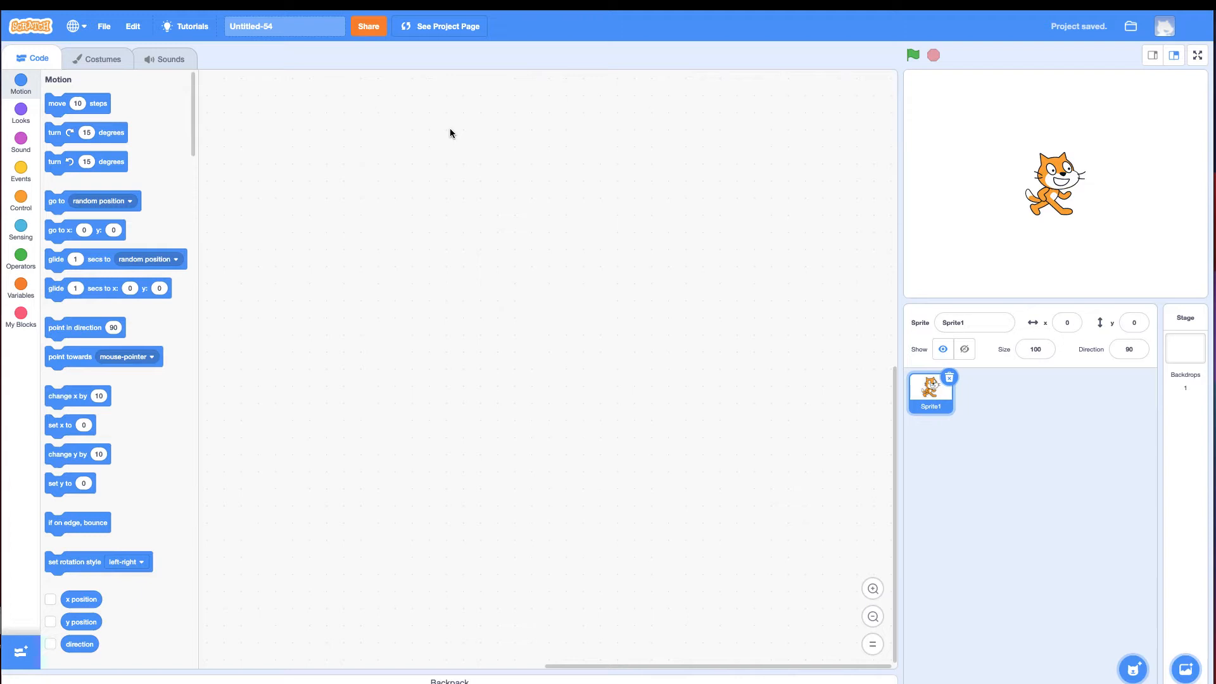
mouse_move(621, 115)
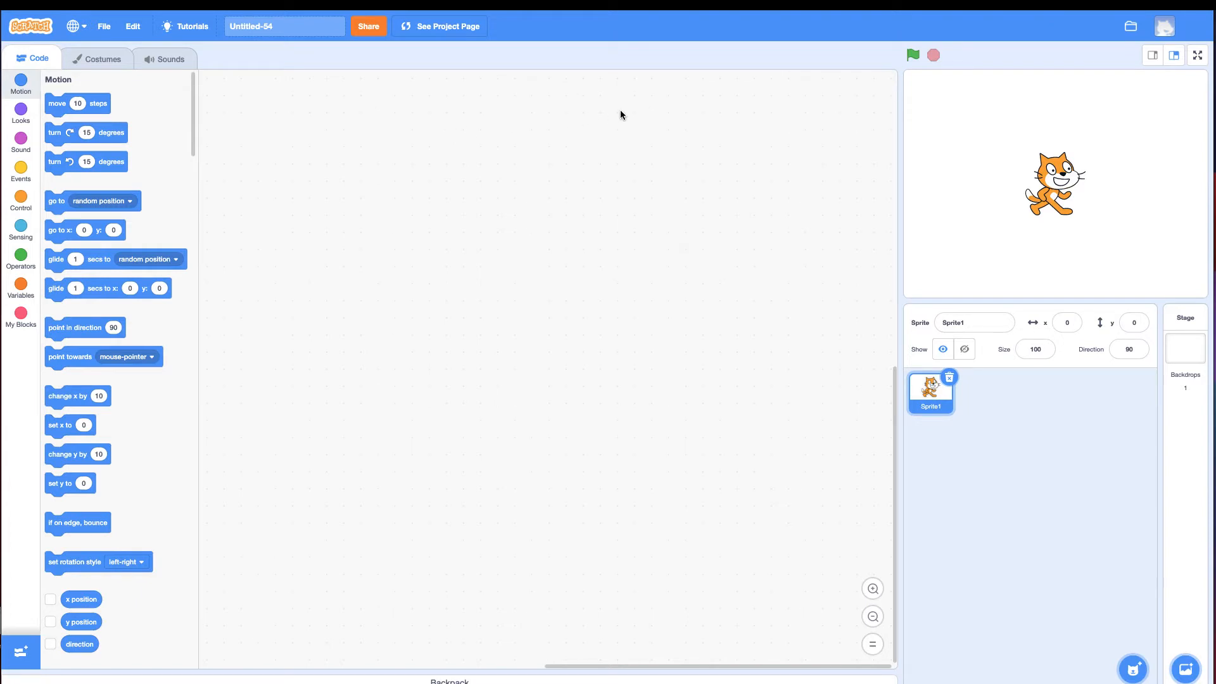
mouse_move(619, 121)
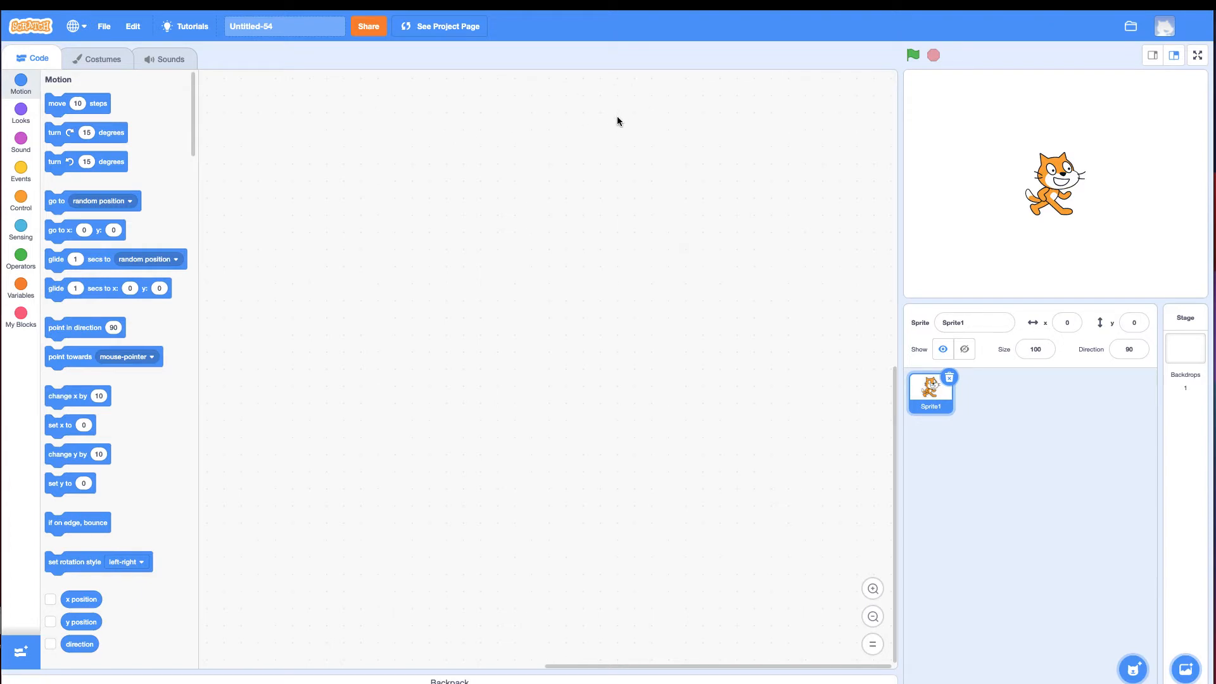
mouse_move(21, 172)
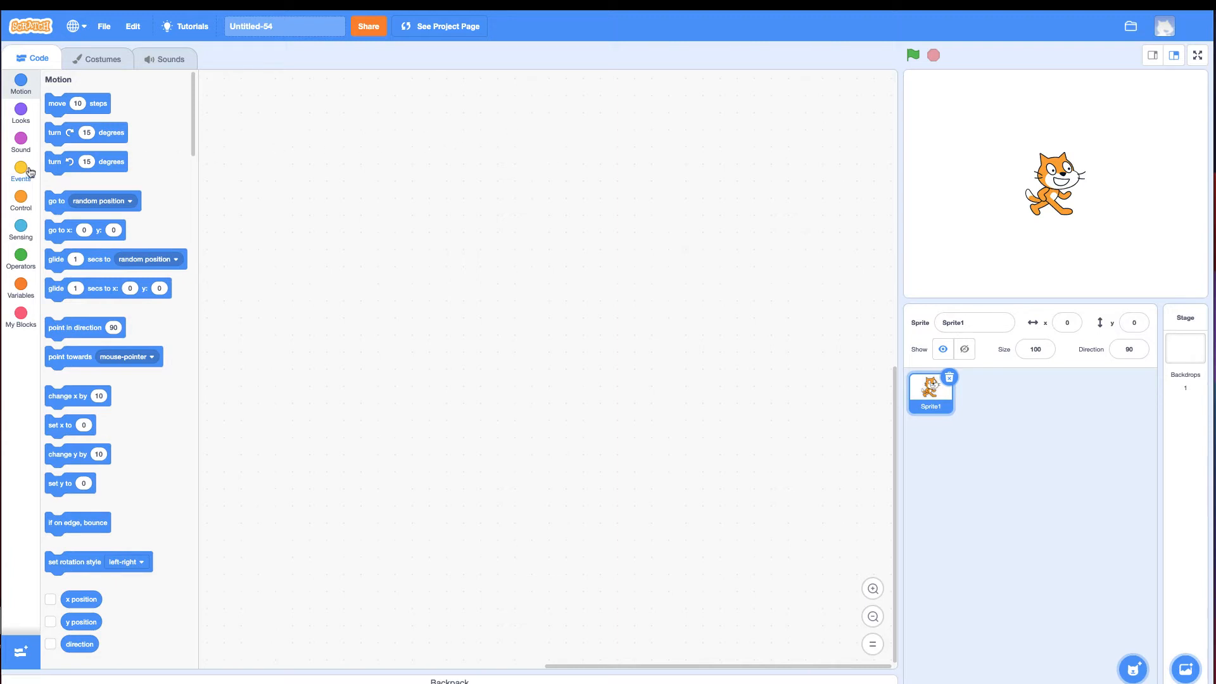
Try a 'when key pressed' event block from Events, check its key list, then remove it
left_click(22, 169)
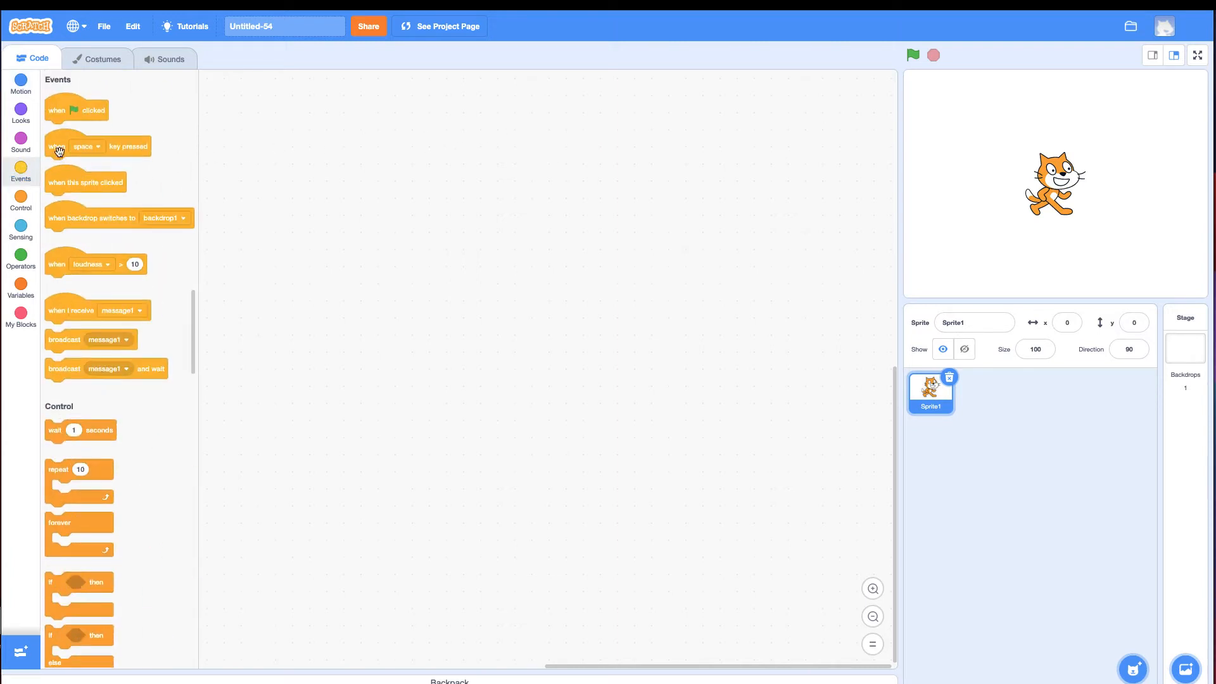
left_click_drag(59, 146, 365, 156)
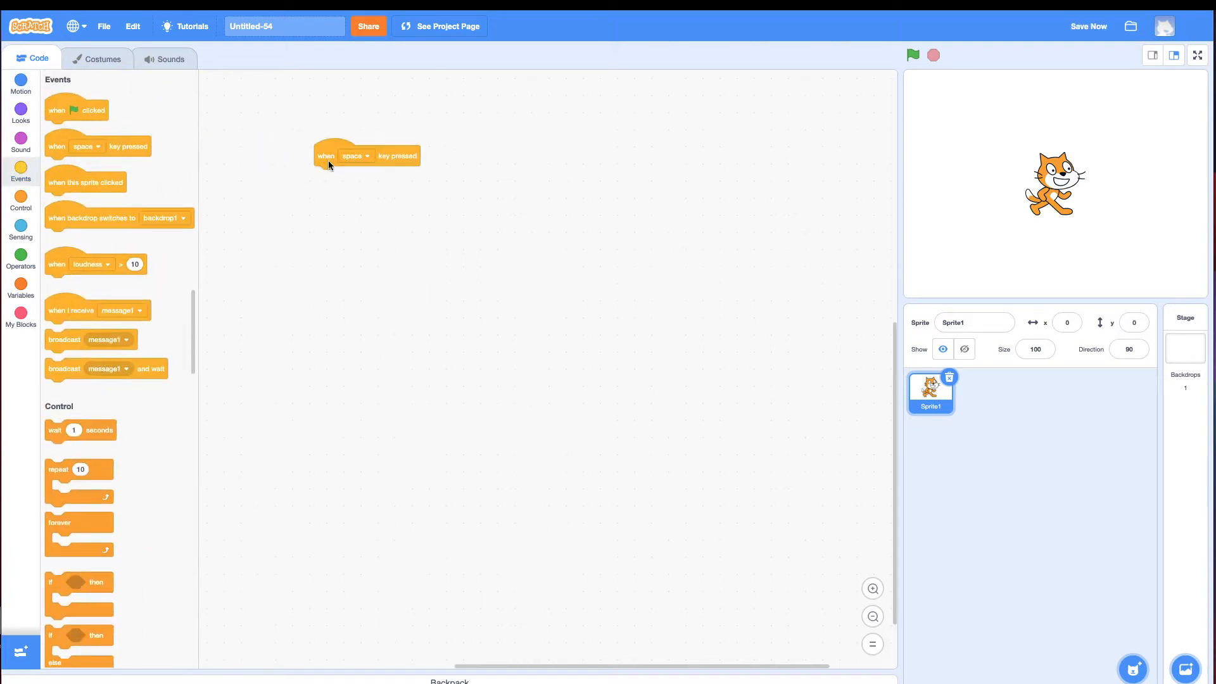
left_click(355, 156)
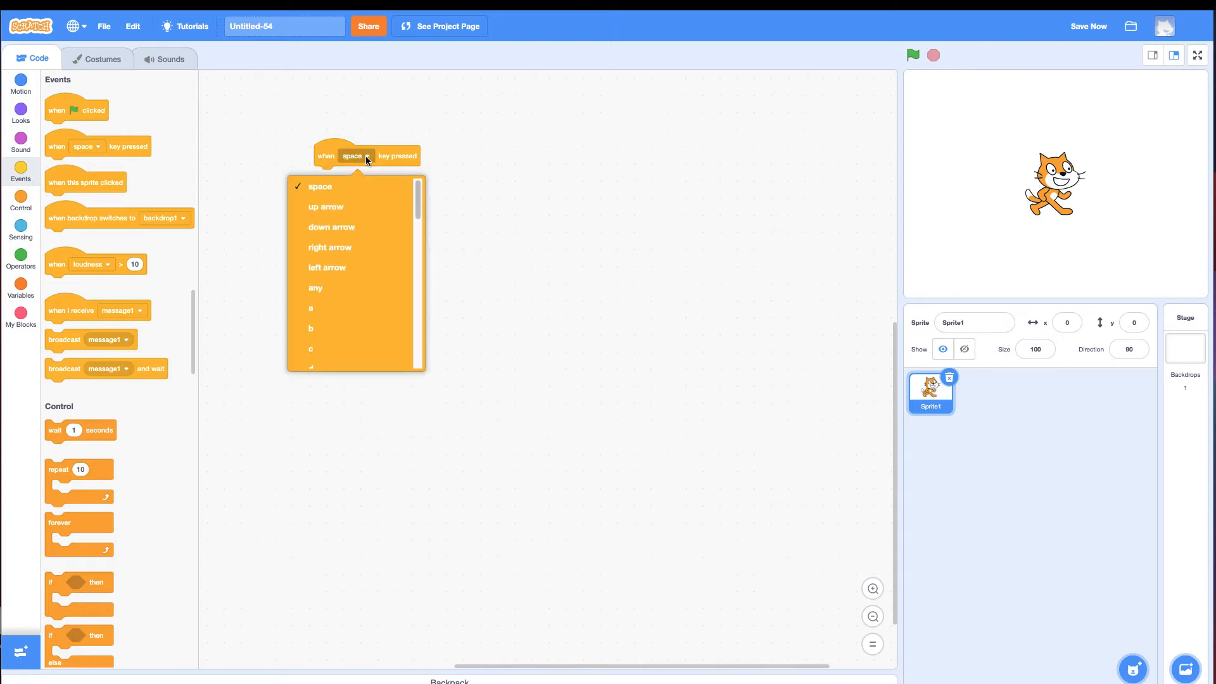
left_click(326, 207)
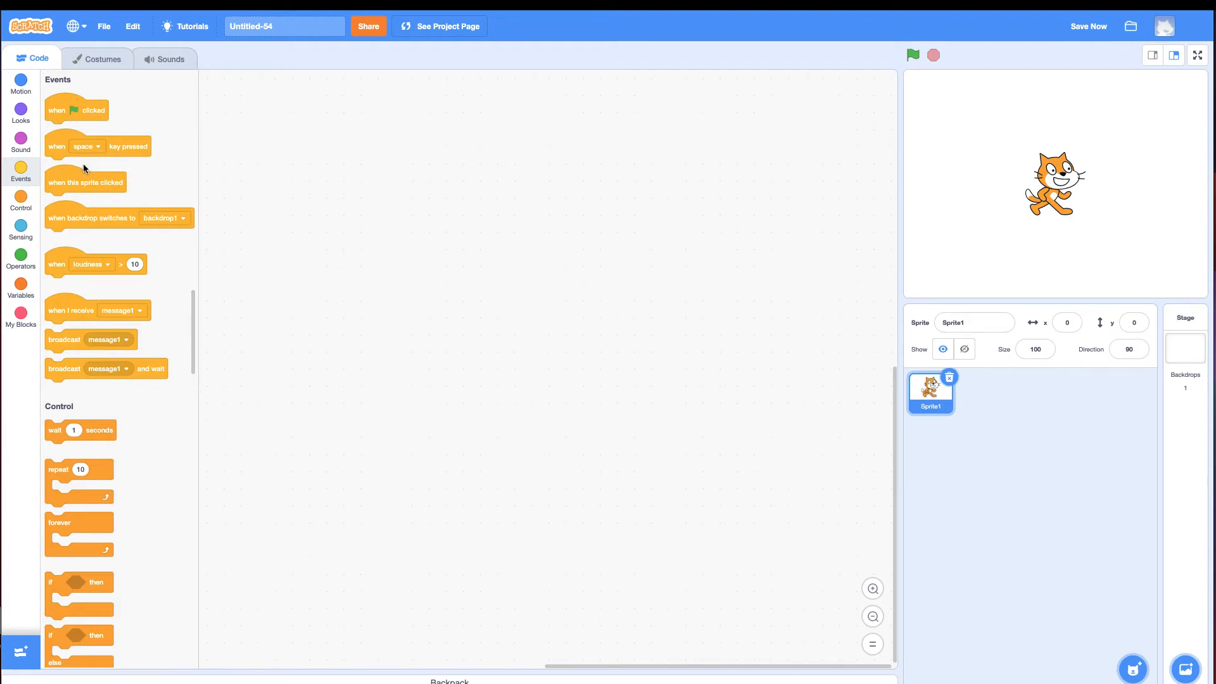
Add an if block whose condition is Sensing's 'key up arrow pressed?'
left_click_drag(78, 583, 435, 260)
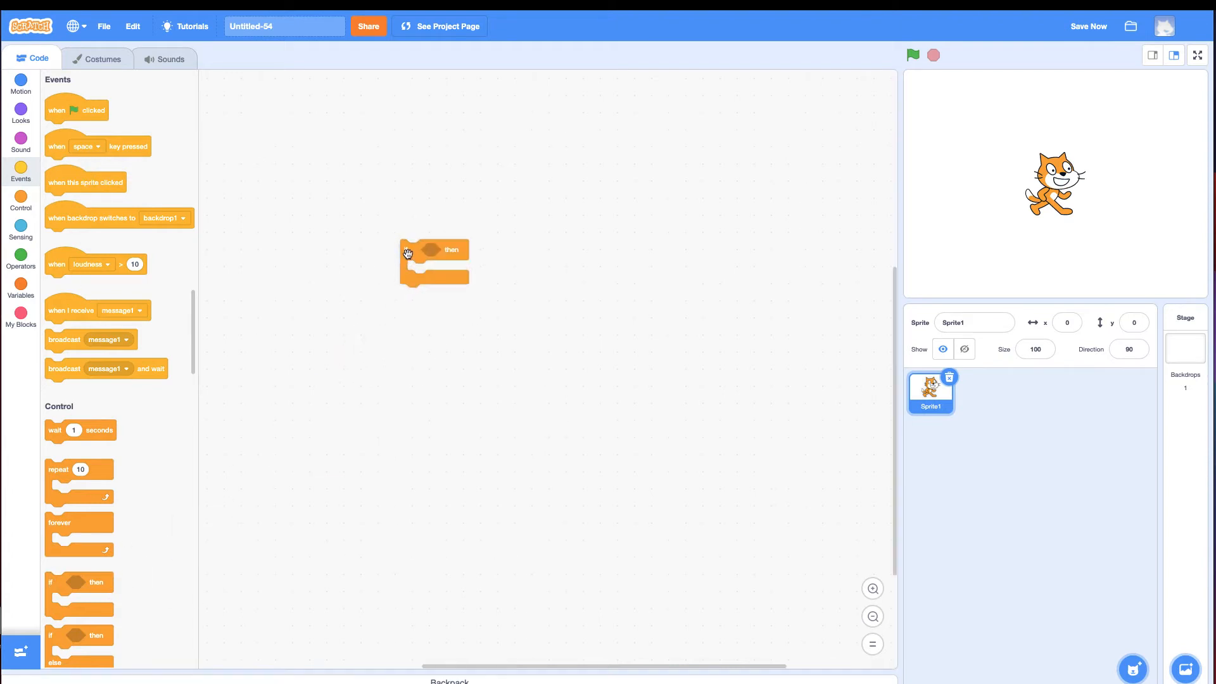
left_click(21, 230)
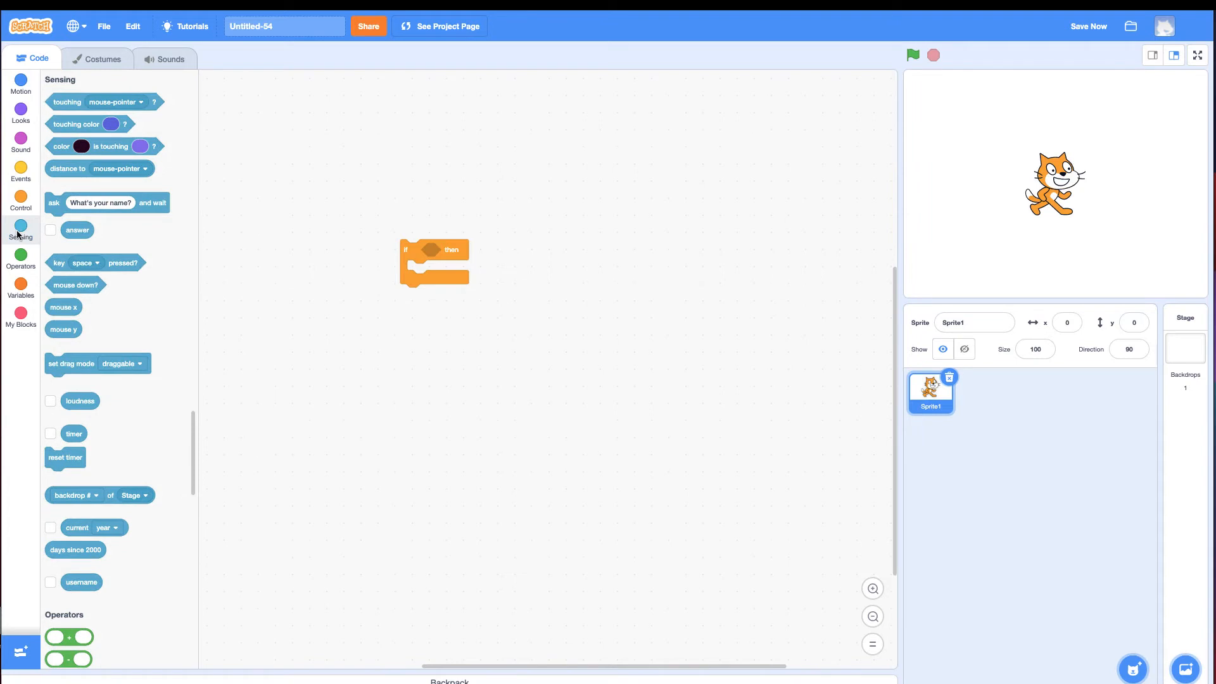
mouse_move(66, 270)
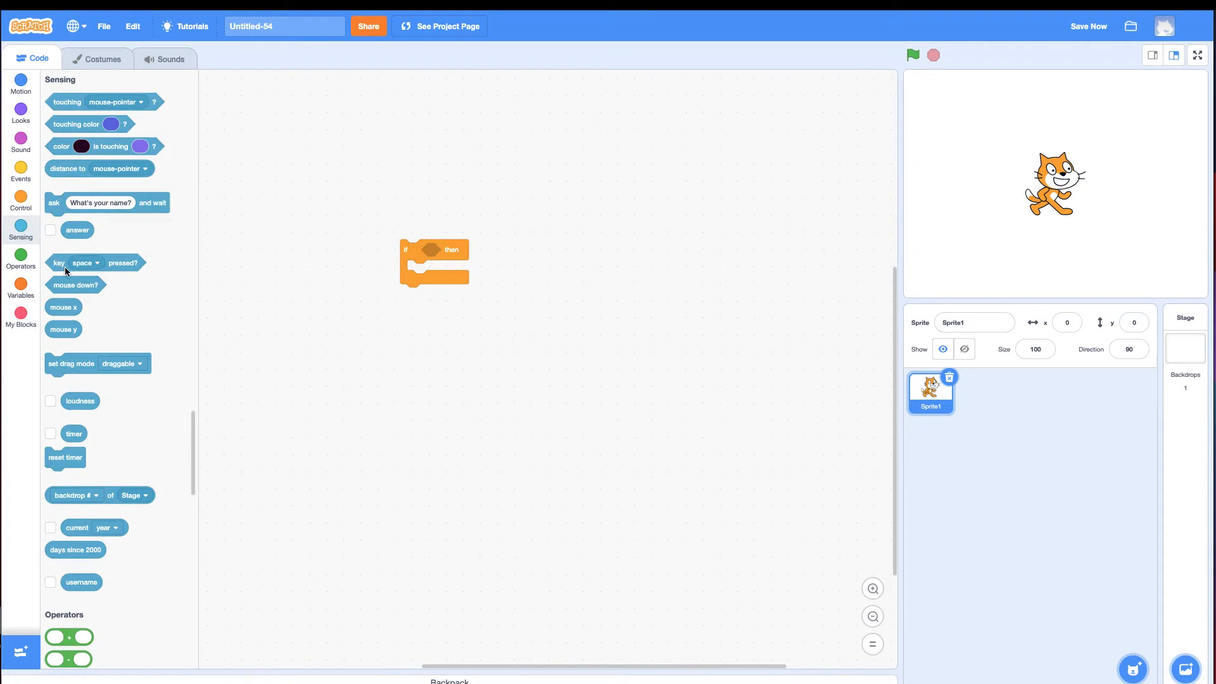
left_click(462, 249)
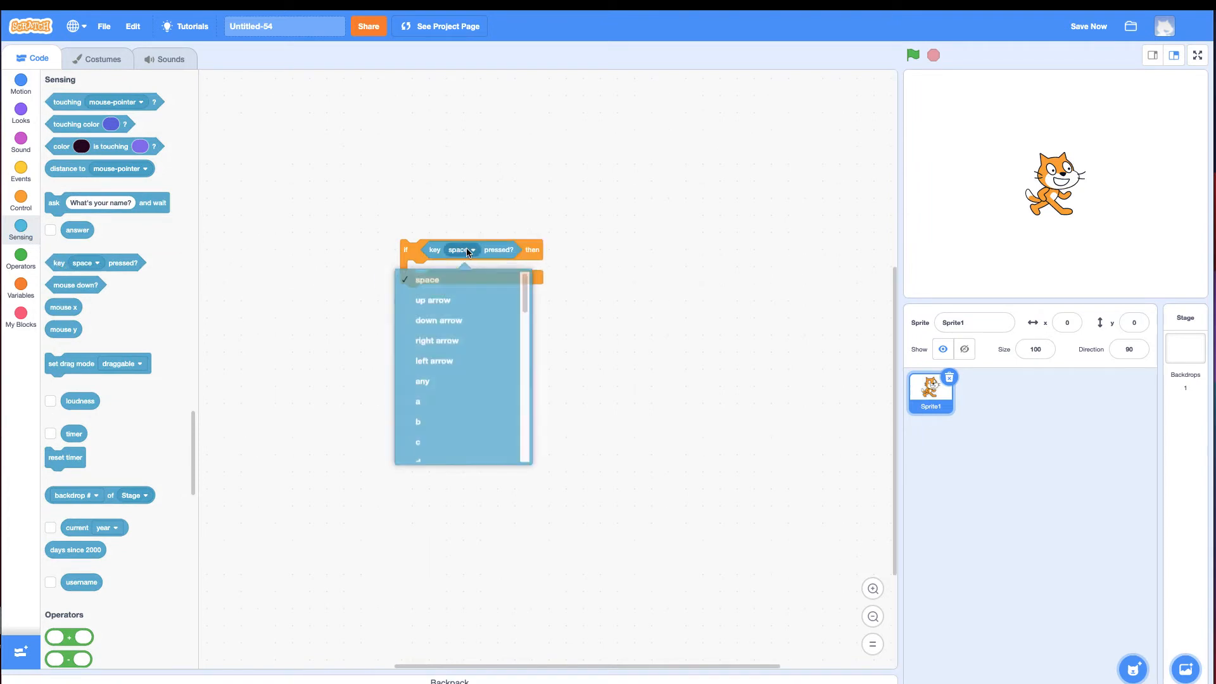
left_click(433, 300)
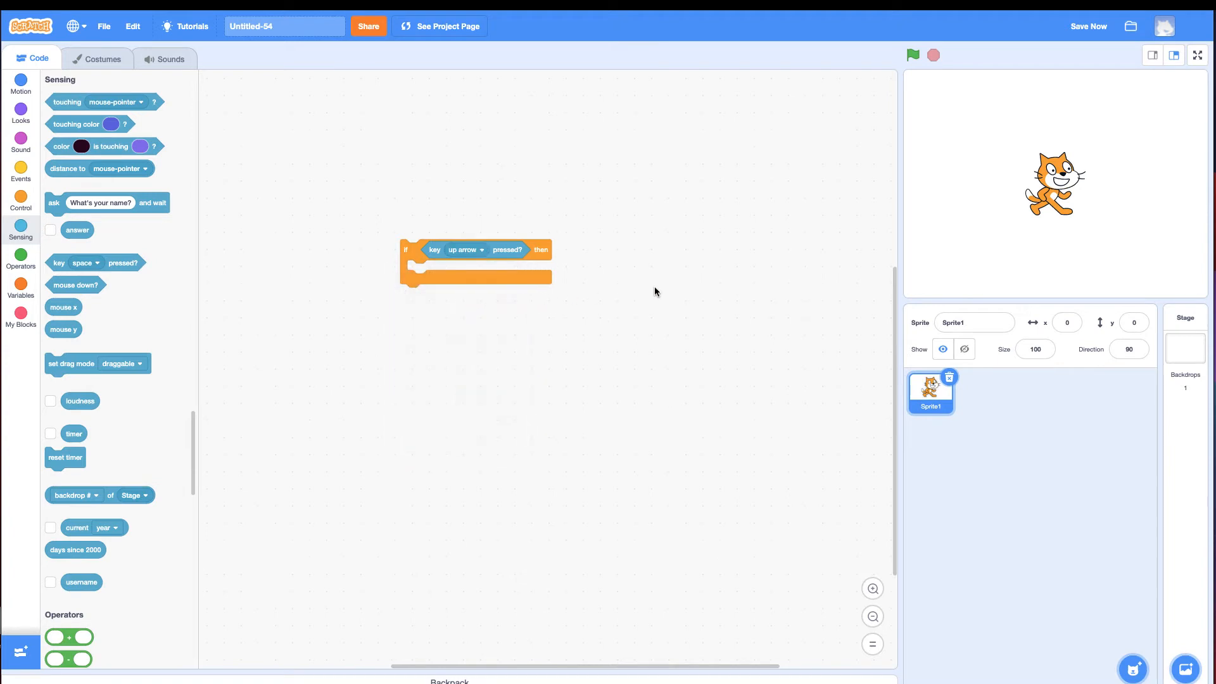
mouse_move(410, 255)
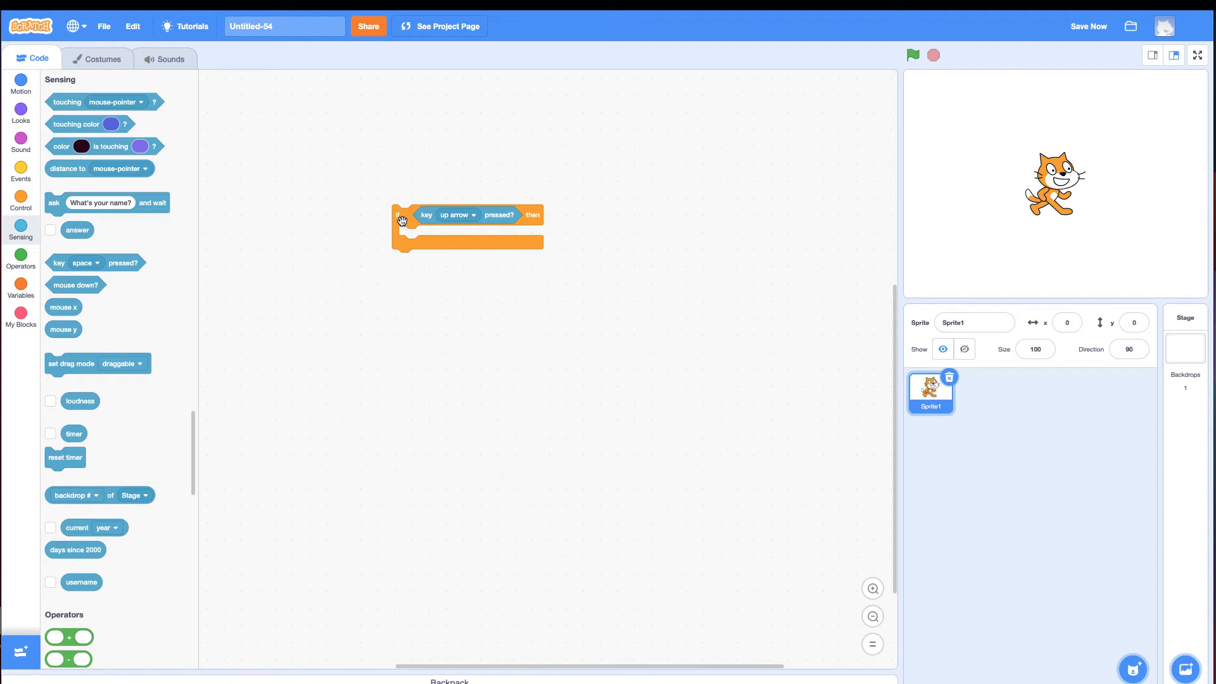
mouse_move(23, 92)
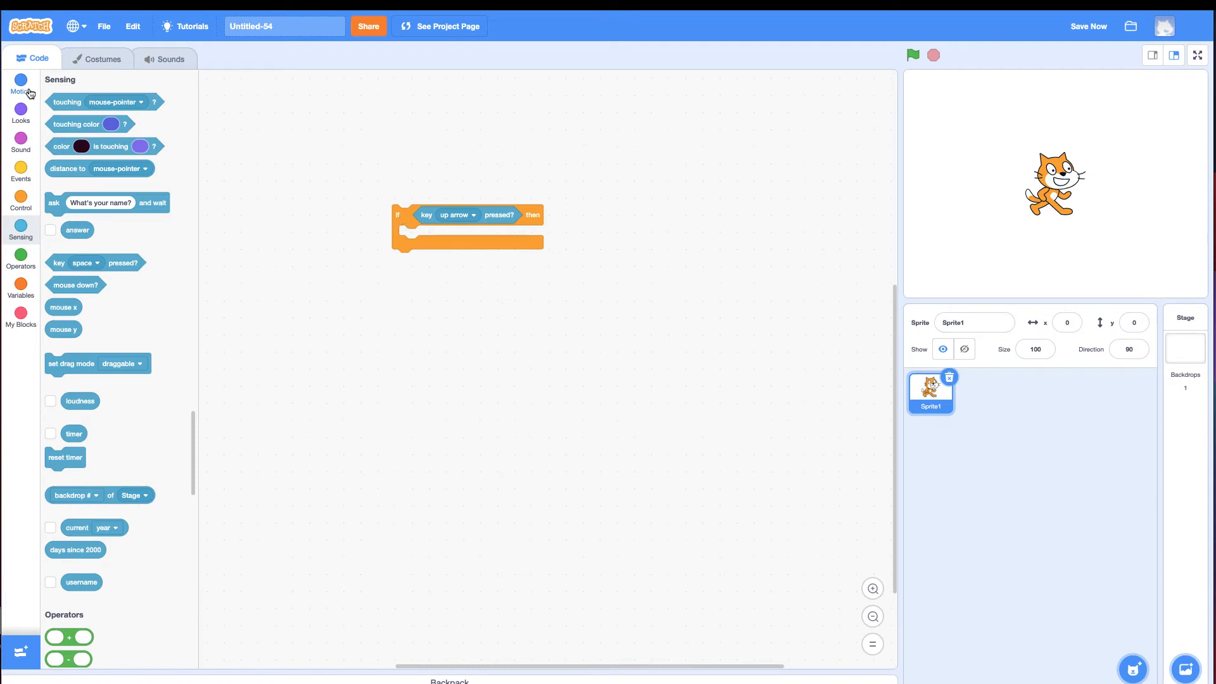
Inside the if, make the cat point in direction 0 and move 10 steps
left_click(21, 79)
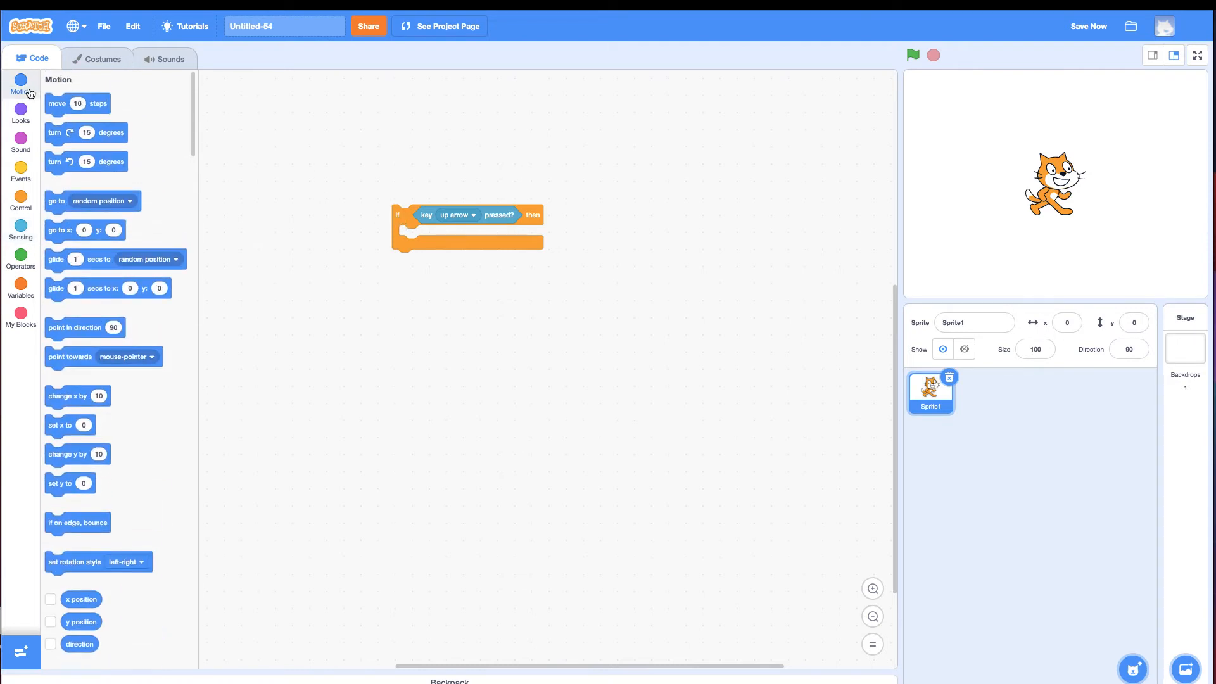
mouse_move(56, 102)
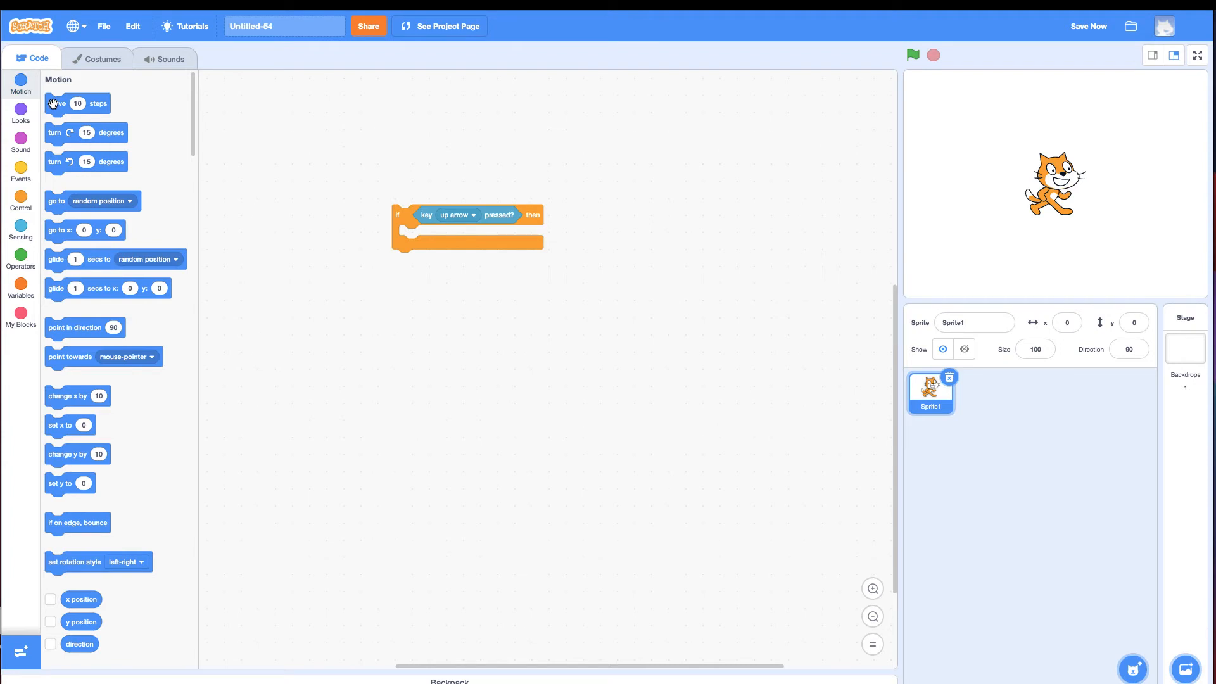
mouse_move(63, 326)
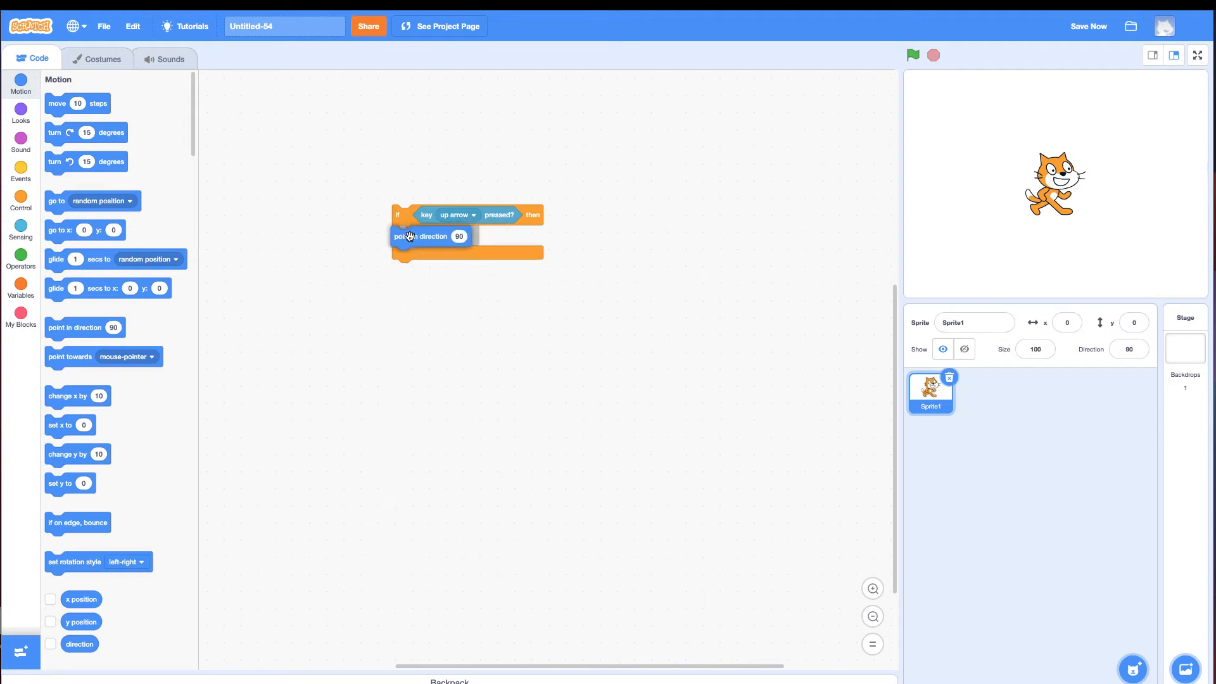
left_click(459, 236)
type("0")
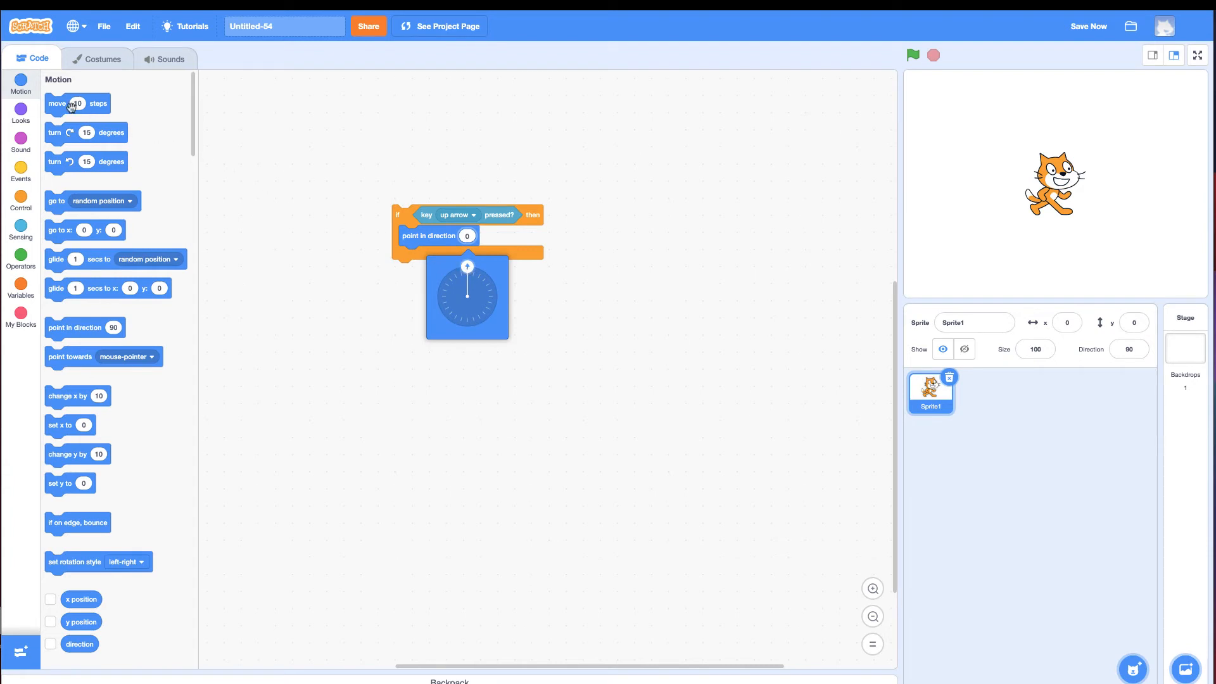
left_click_drag(76, 102, 433, 258)
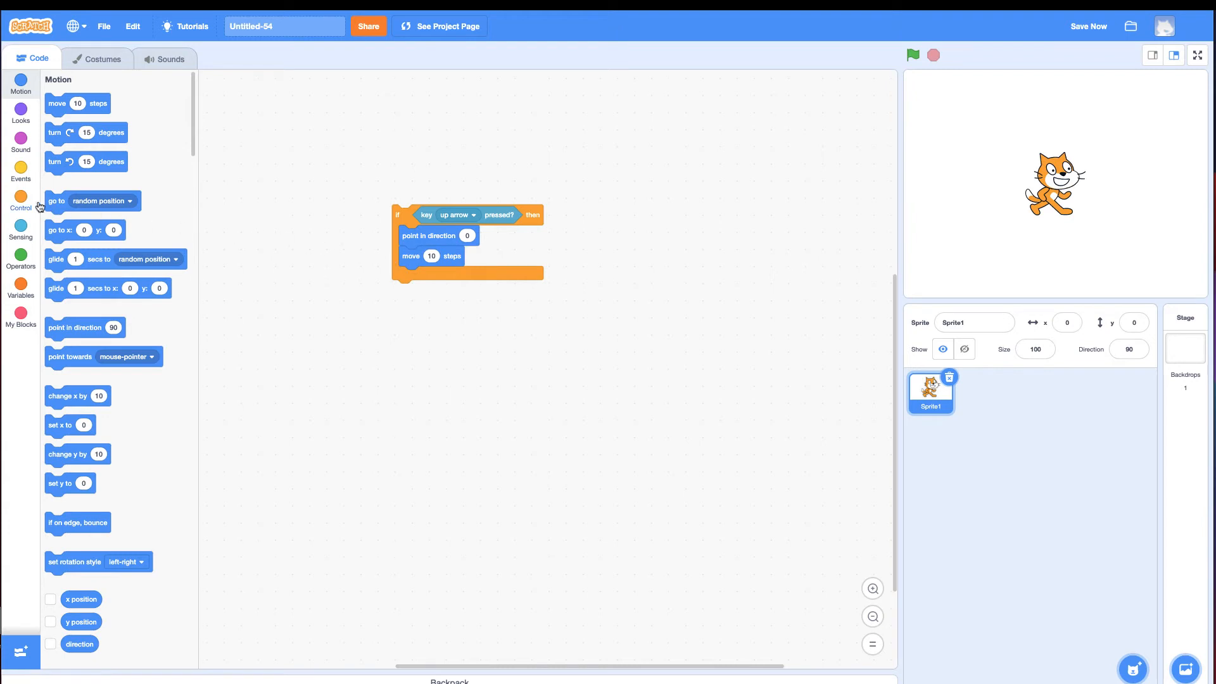
left_click(21, 200)
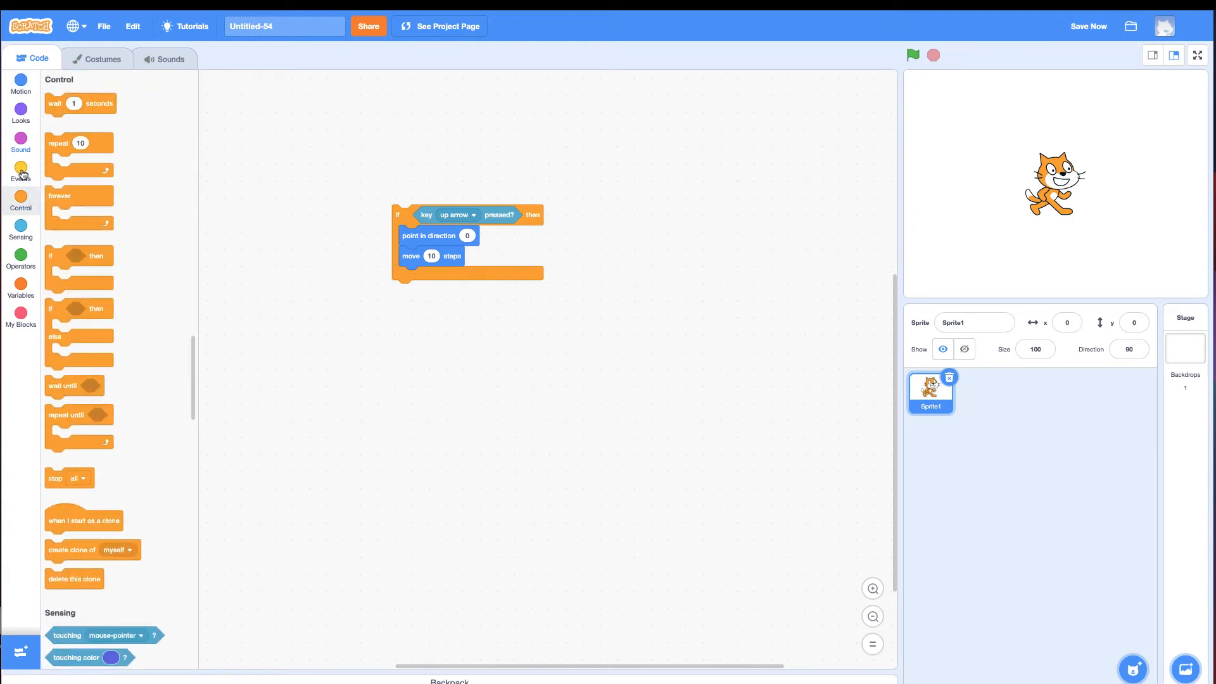
Top the up-arrow if block with a 'when green flag clicked' hat and run it once
left_click(22, 171)
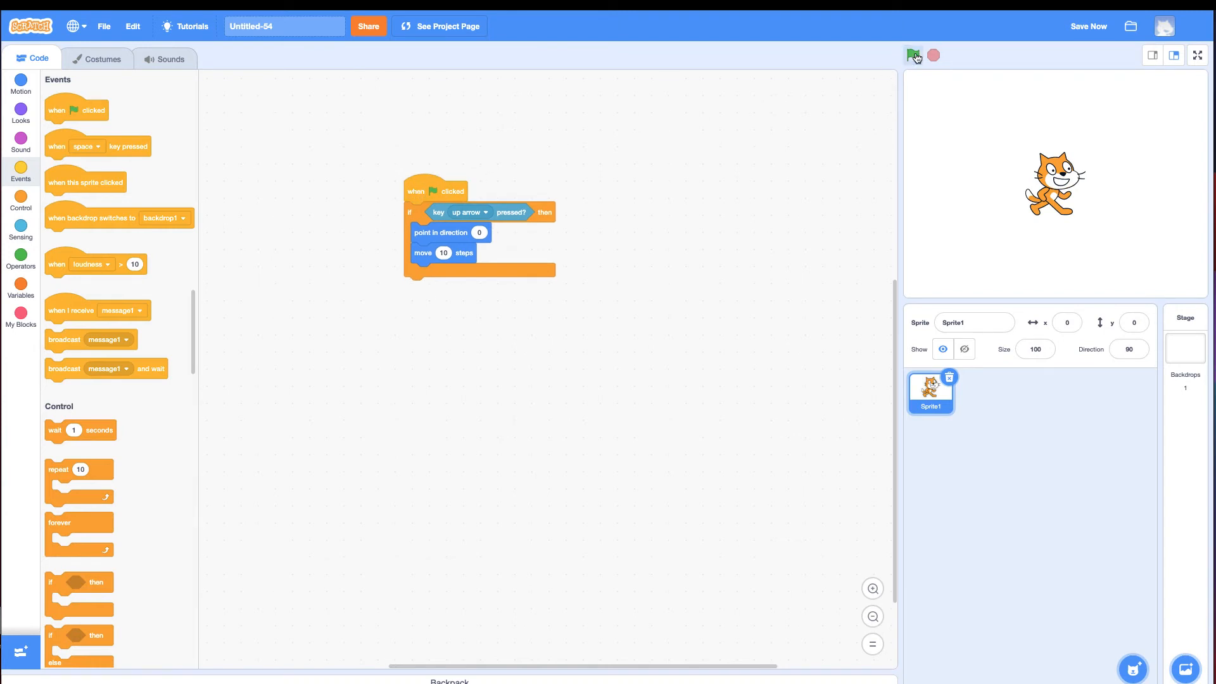
left_click(914, 55)
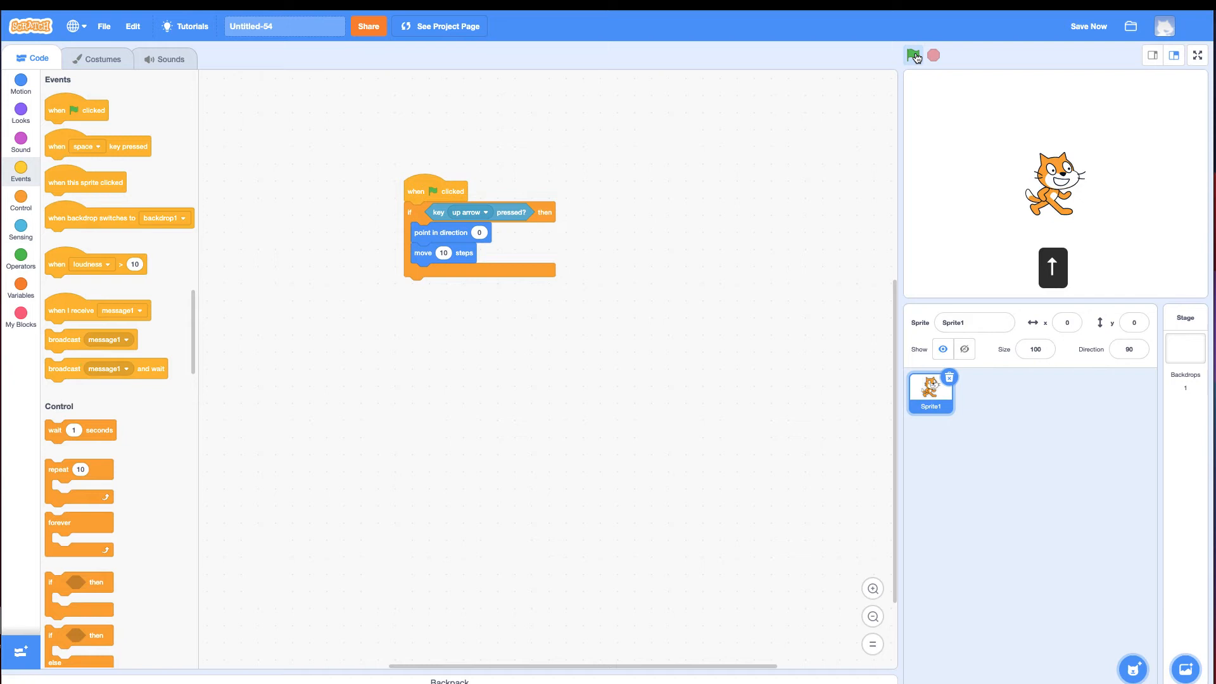
left_click(913, 54)
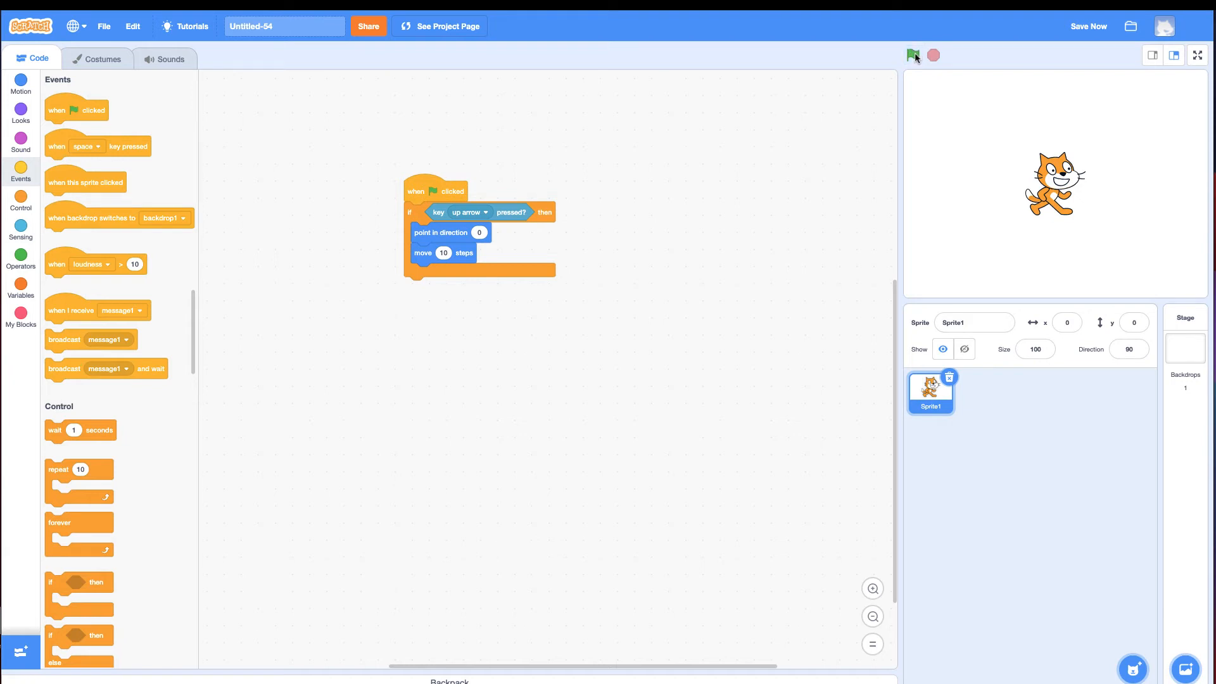
mouse_move(535, 229)
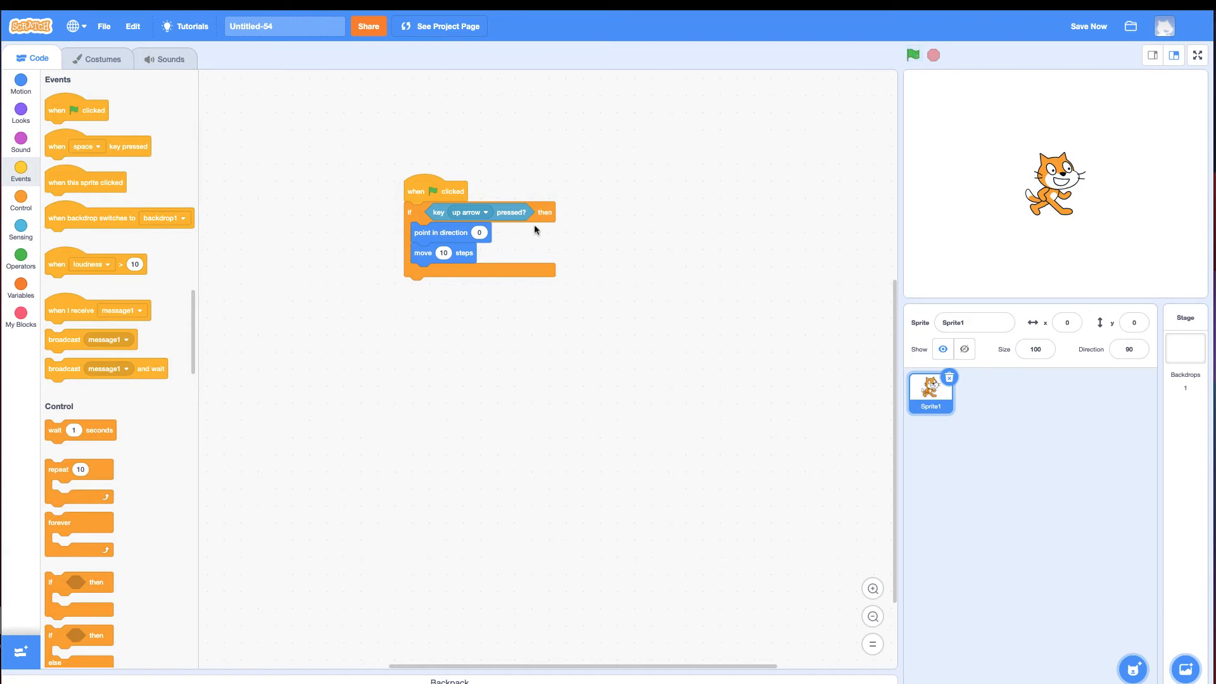
mouse_move(523, 236)
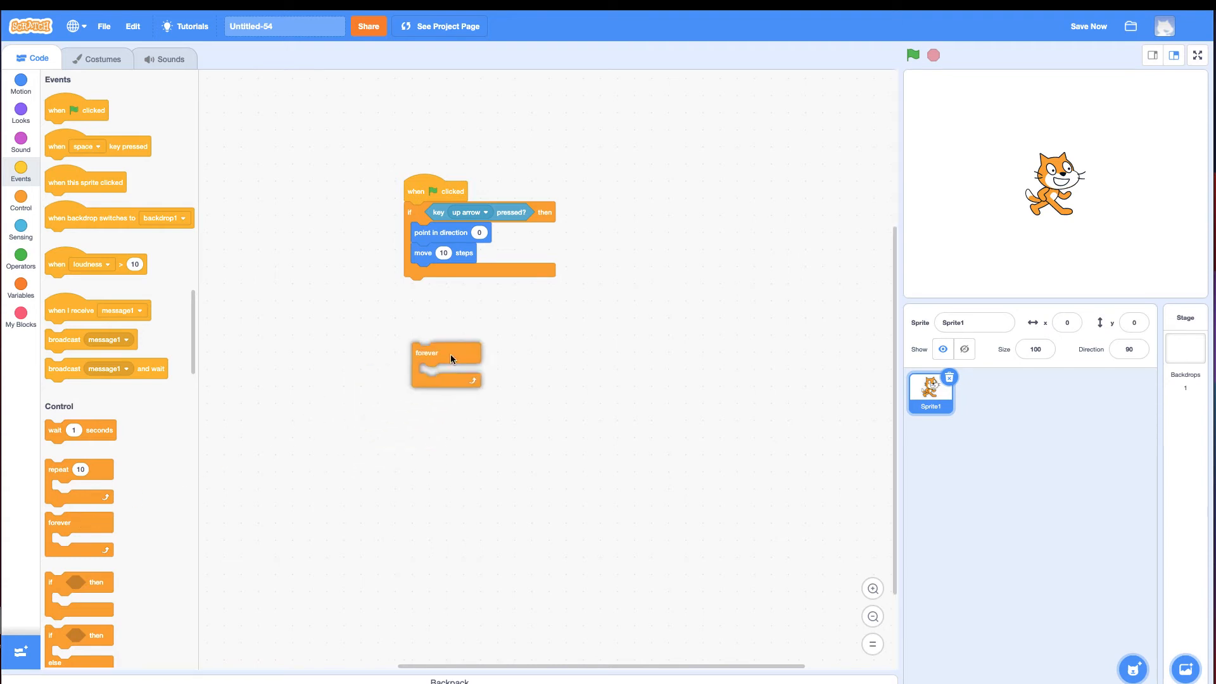
Wrap the up-arrow if block in a forever loop, run it to move the cat up, then stop
left_click_drag(427, 354, 420, 212)
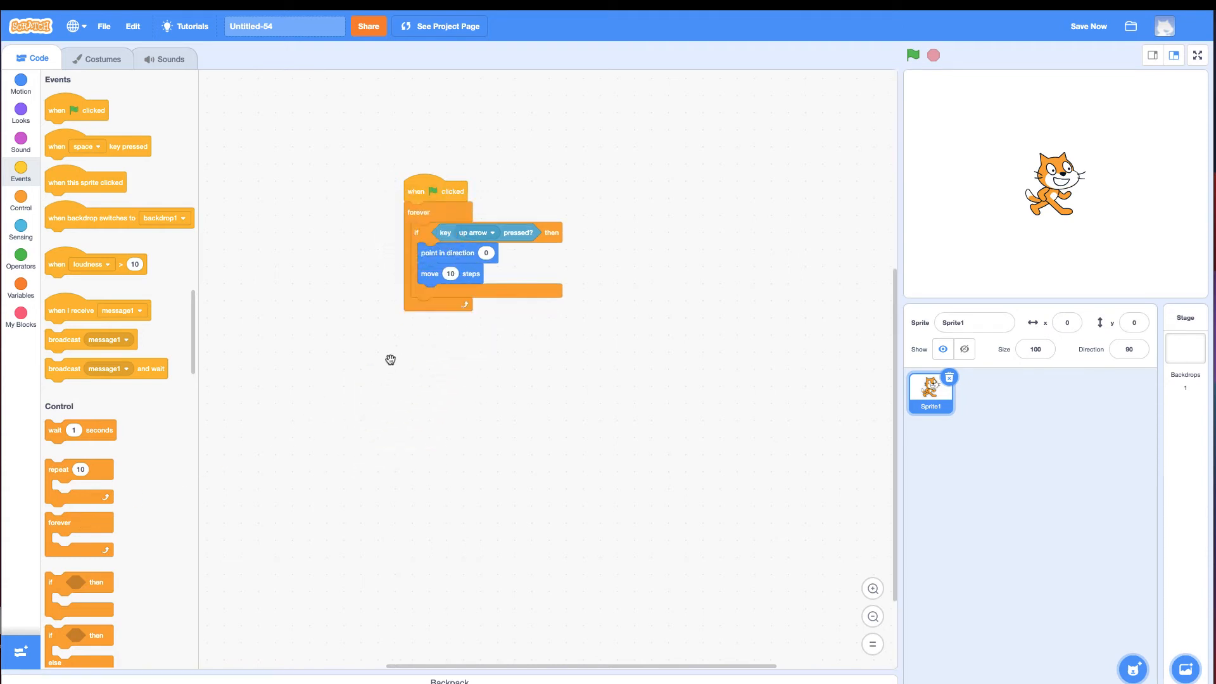
left_click(423, 191)
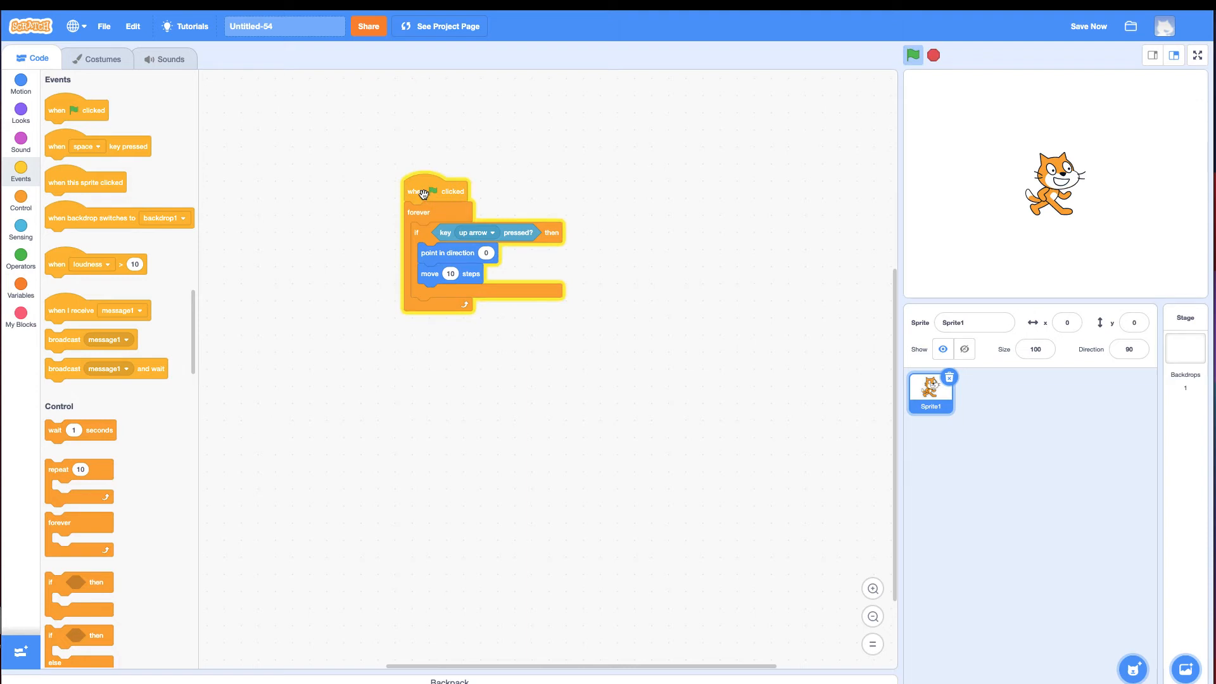
left_click(914, 55)
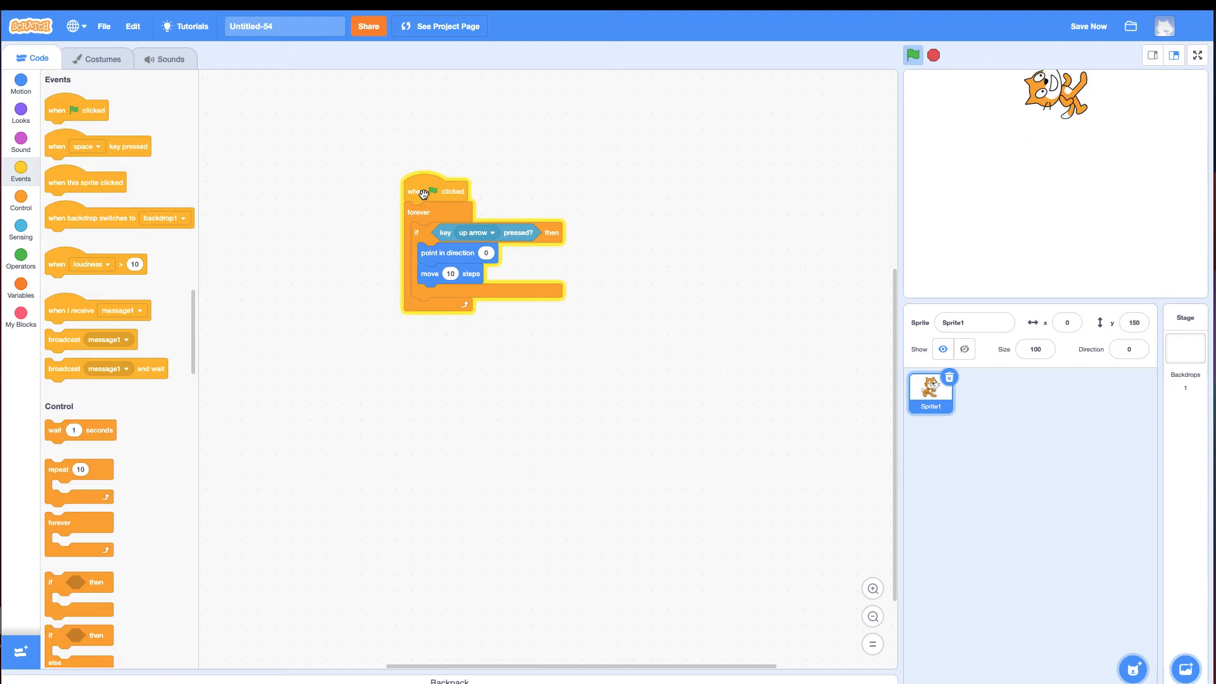
mouse_move(813, 184)
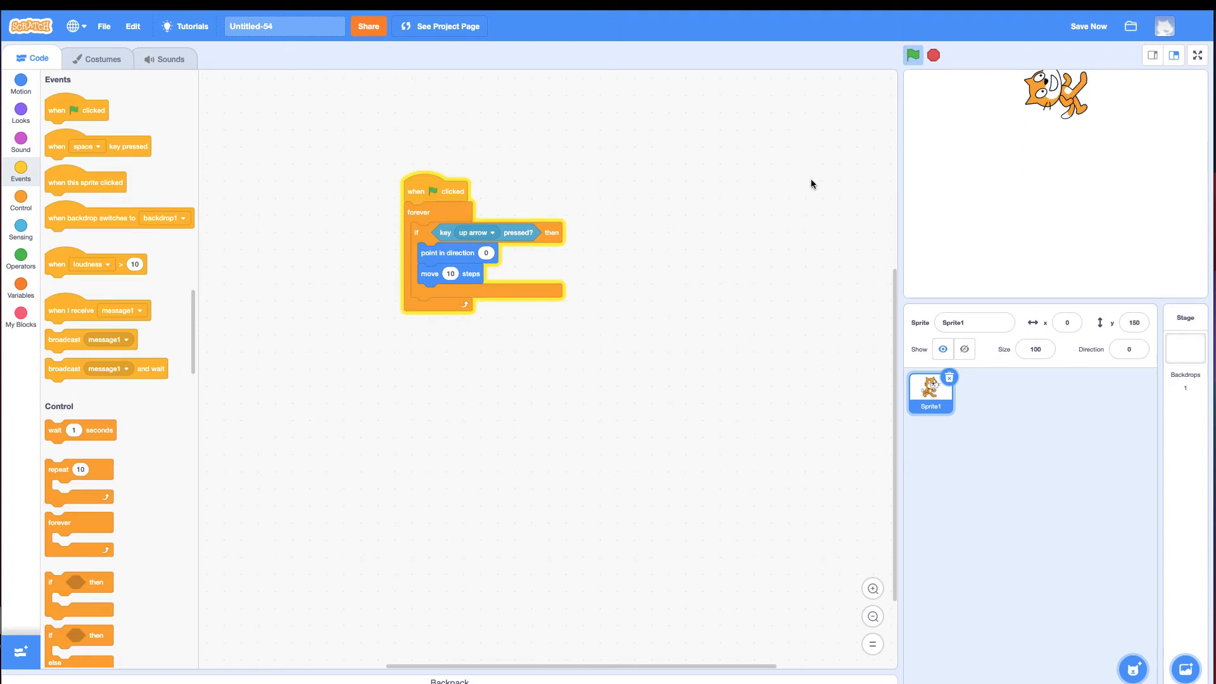
left_click(934, 55)
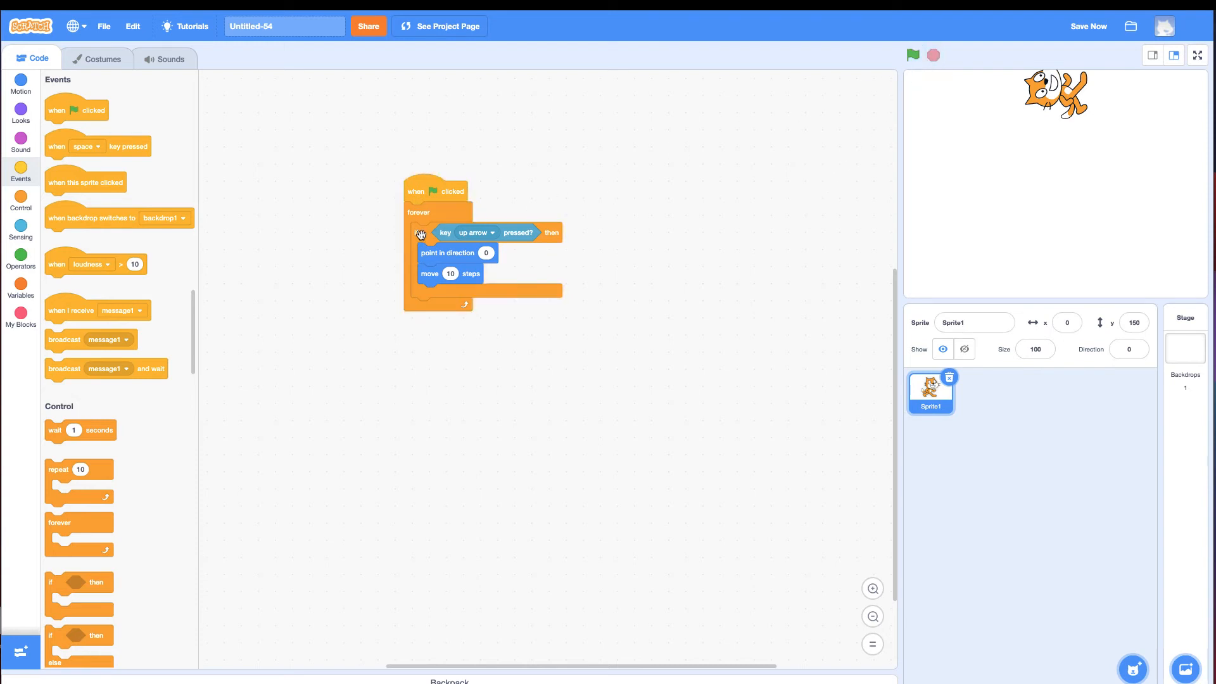
Duplicate the if block inside the loop to check down arrow and point in direction 180
right_click(421, 235)
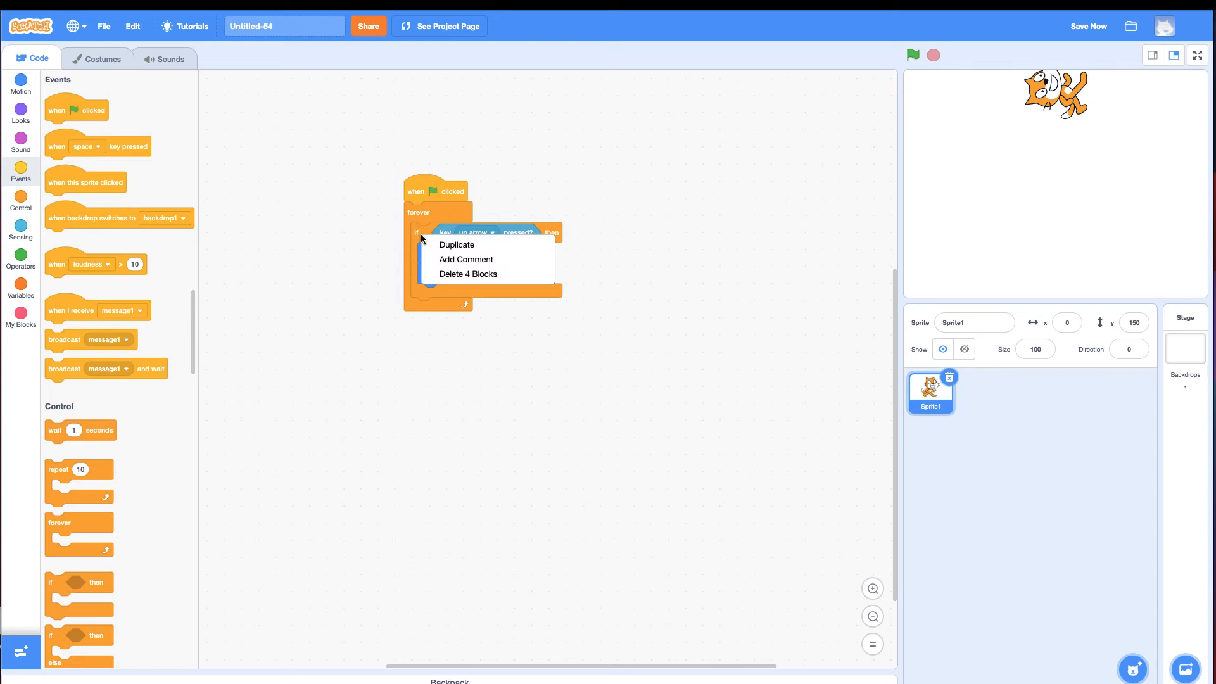
left_click(458, 245)
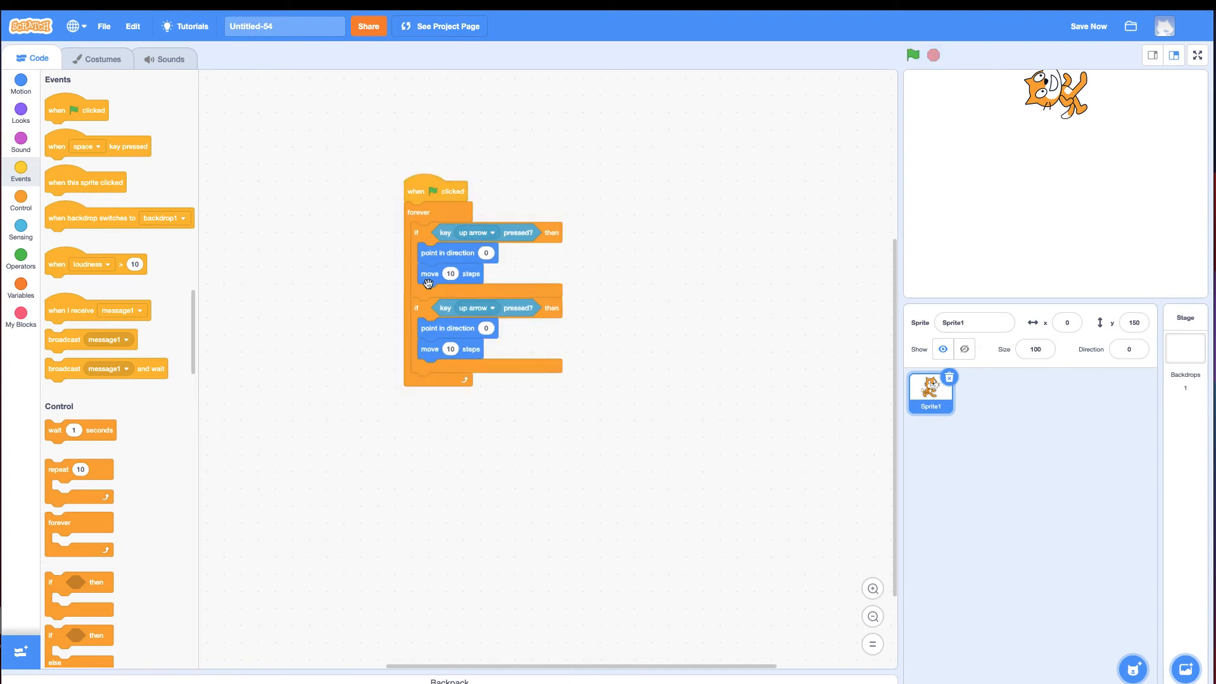
left_click(486, 308)
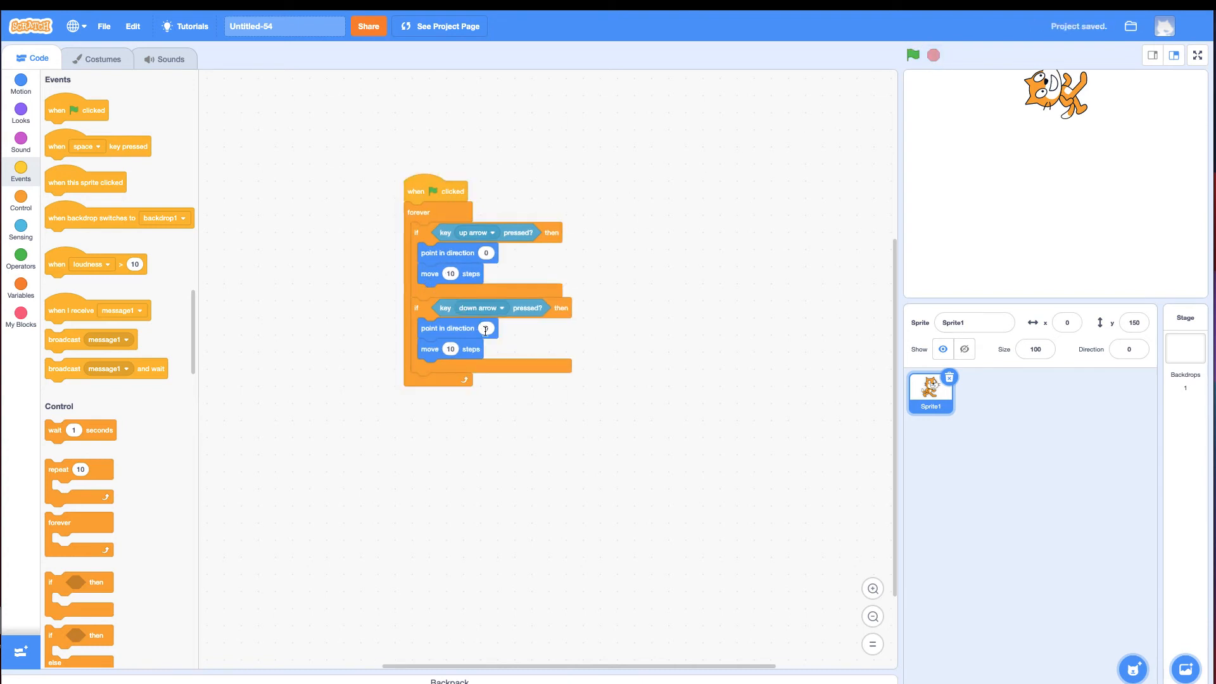
left_click(485, 329)
type("180")
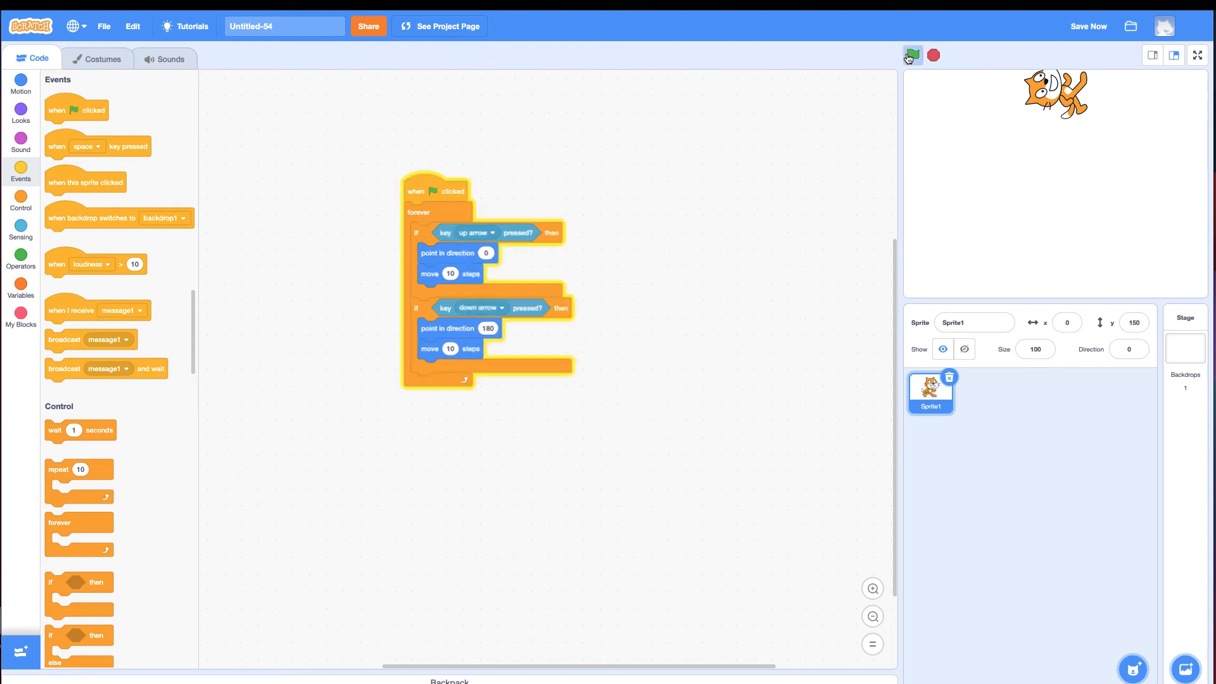
Run the script and move the cat up and down with the arrow keys to confirm both if blocks work
left_click(911, 54)
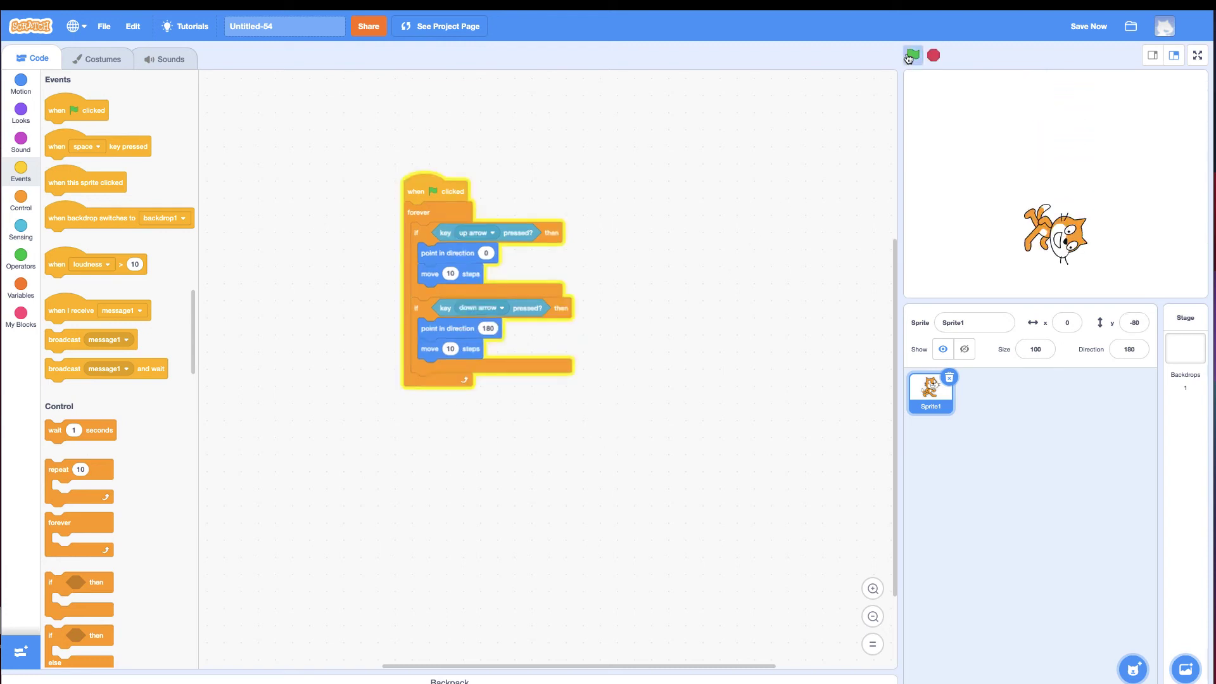
left_click(909, 55)
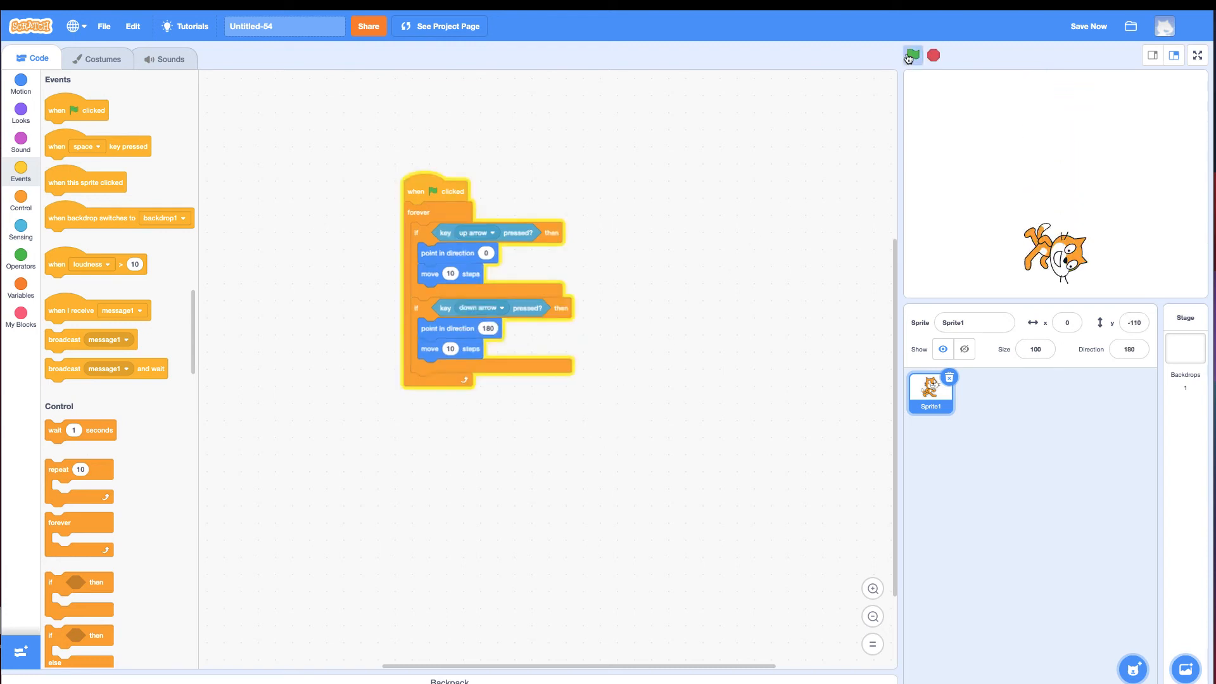
left_click(912, 54)
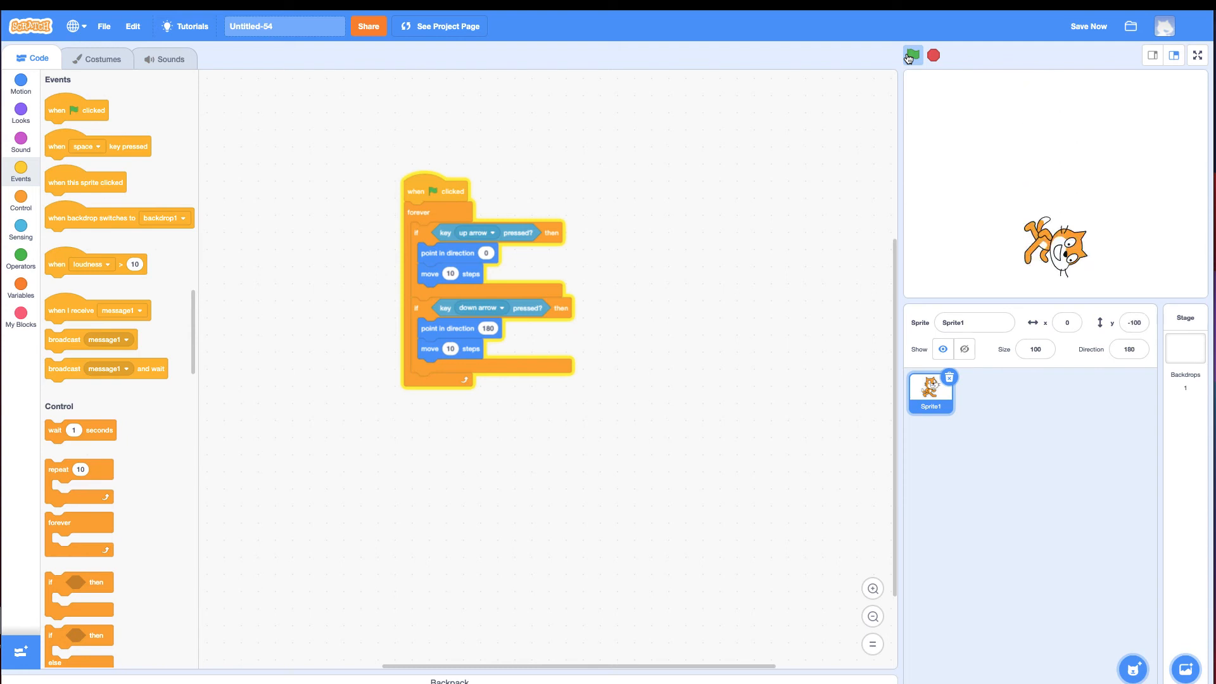
left_click(911, 55)
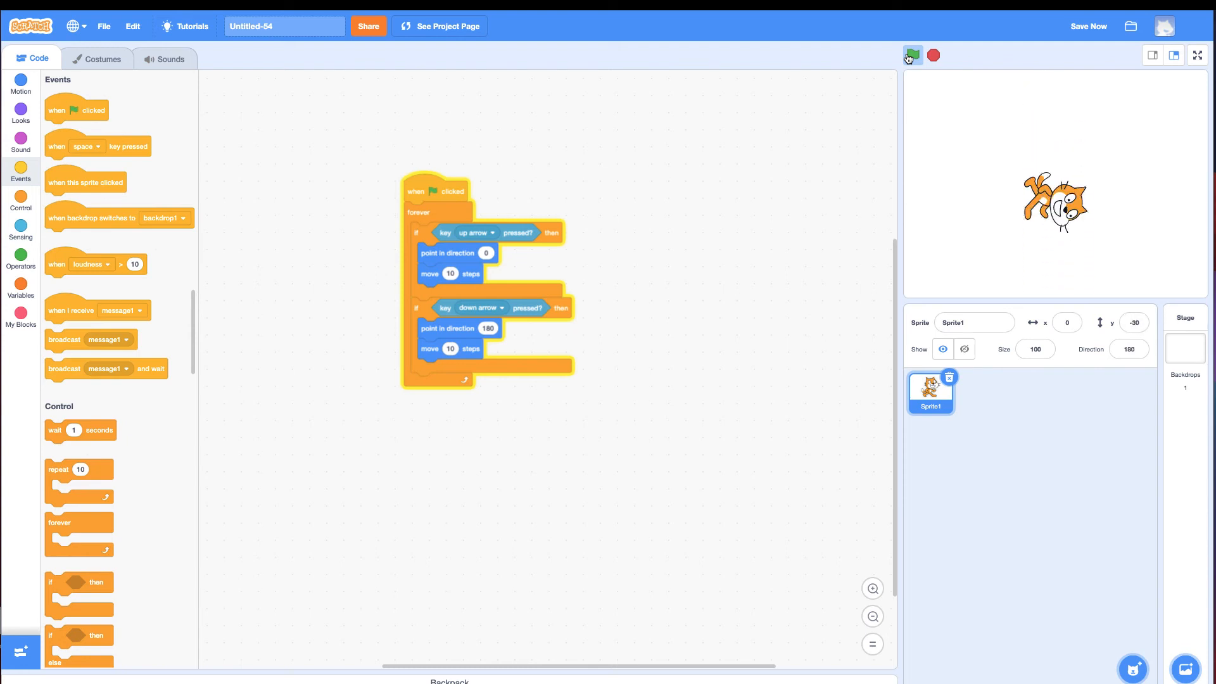
left_click(913, 54)
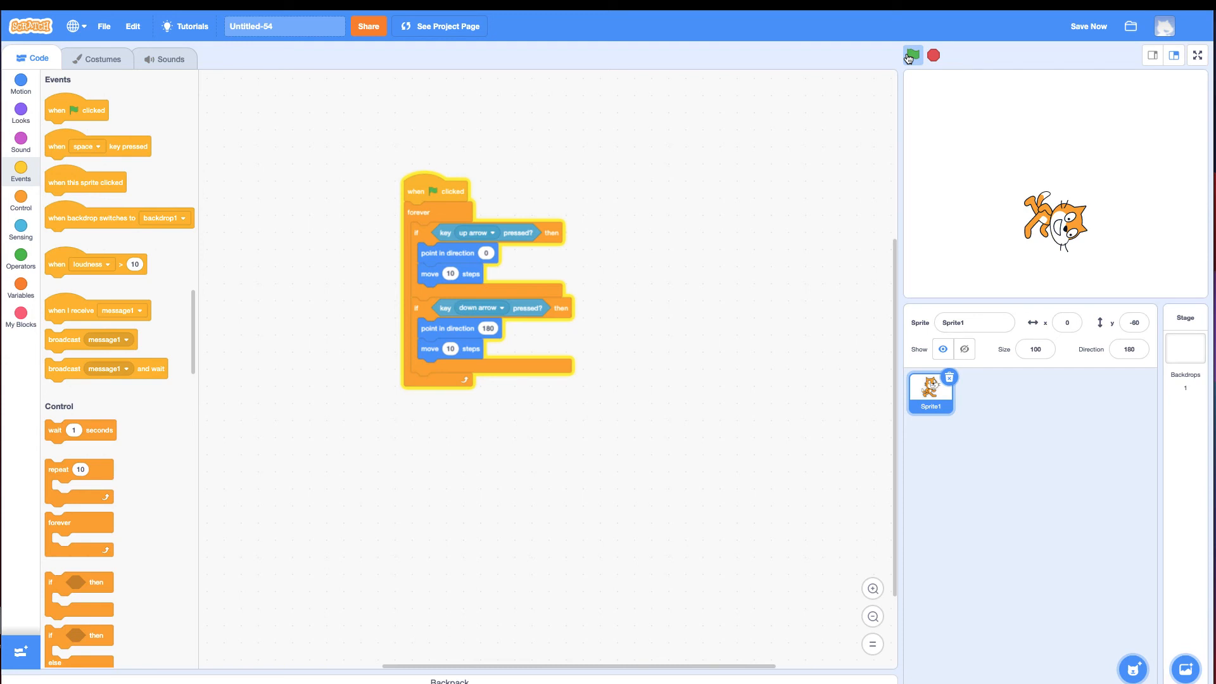
left_click(913, 55)
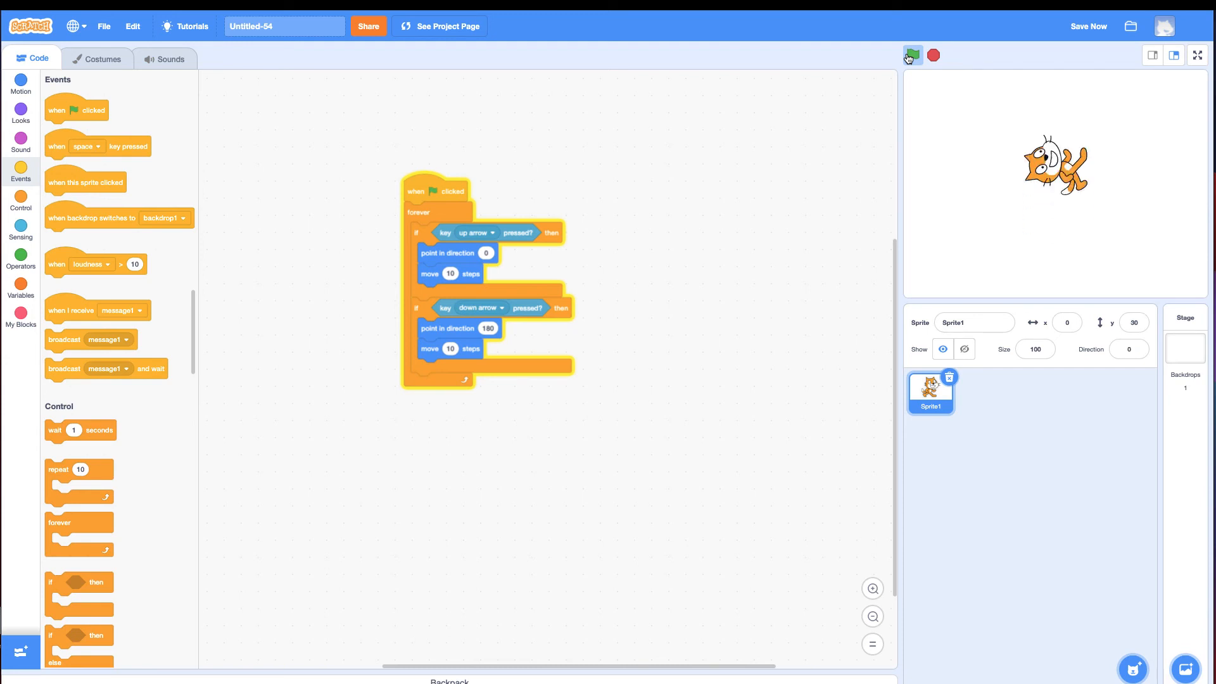
left_click(1128, 350)
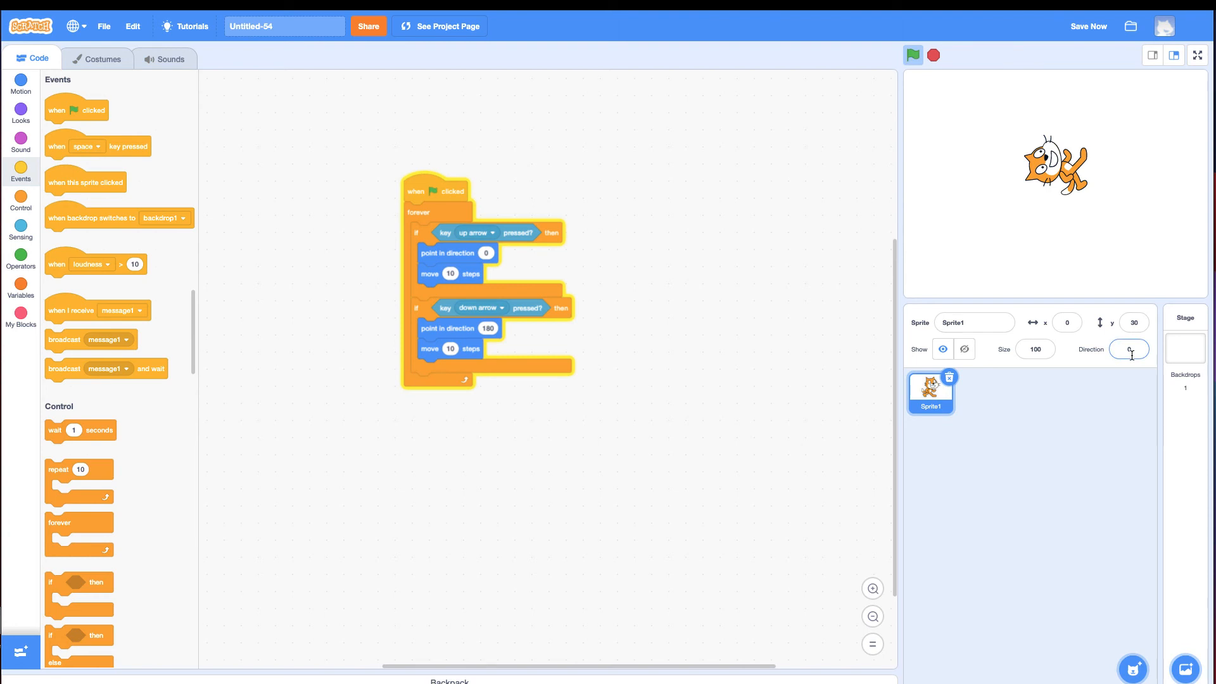
Set the cat's rotation style to left/right so it stays upright, then stop the script
left_click(1129, 350)
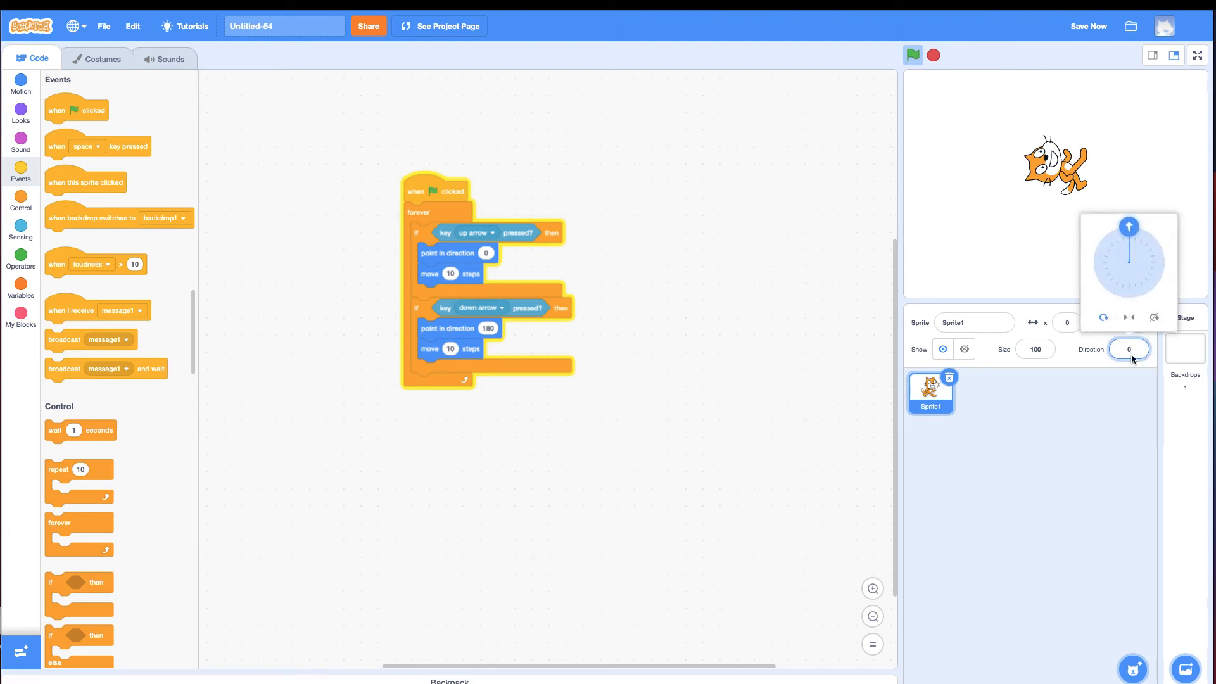
mouse_move(1133, 360)
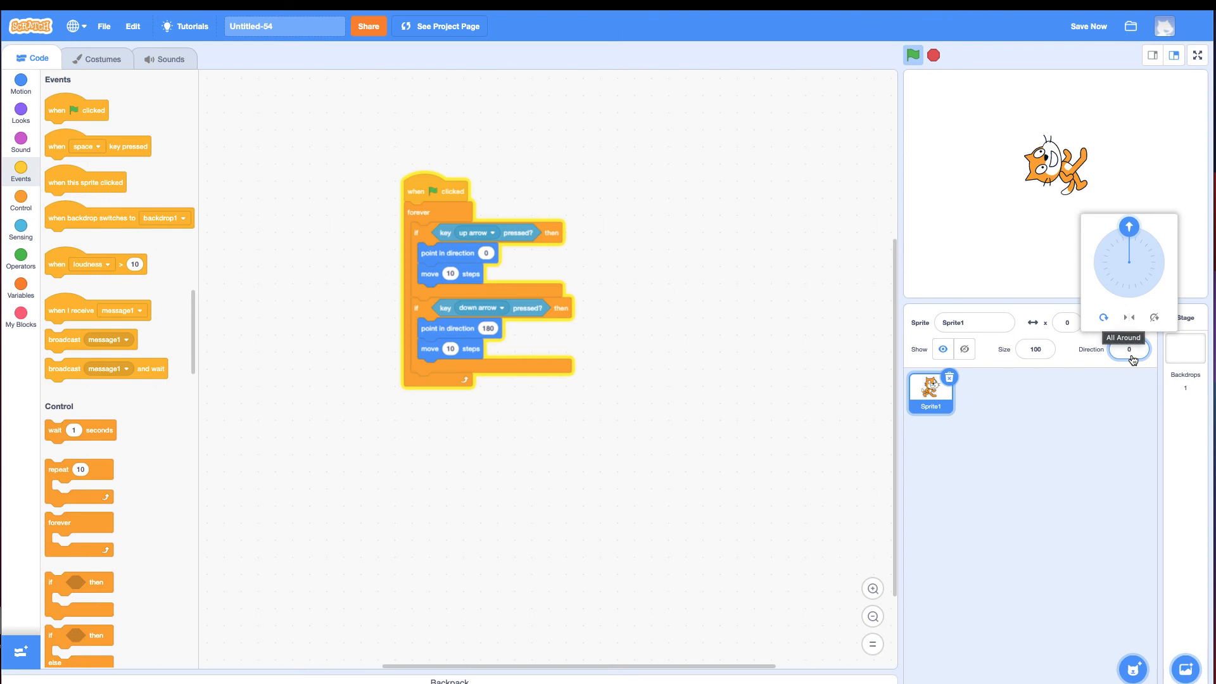
mouse_move(1131, 317)
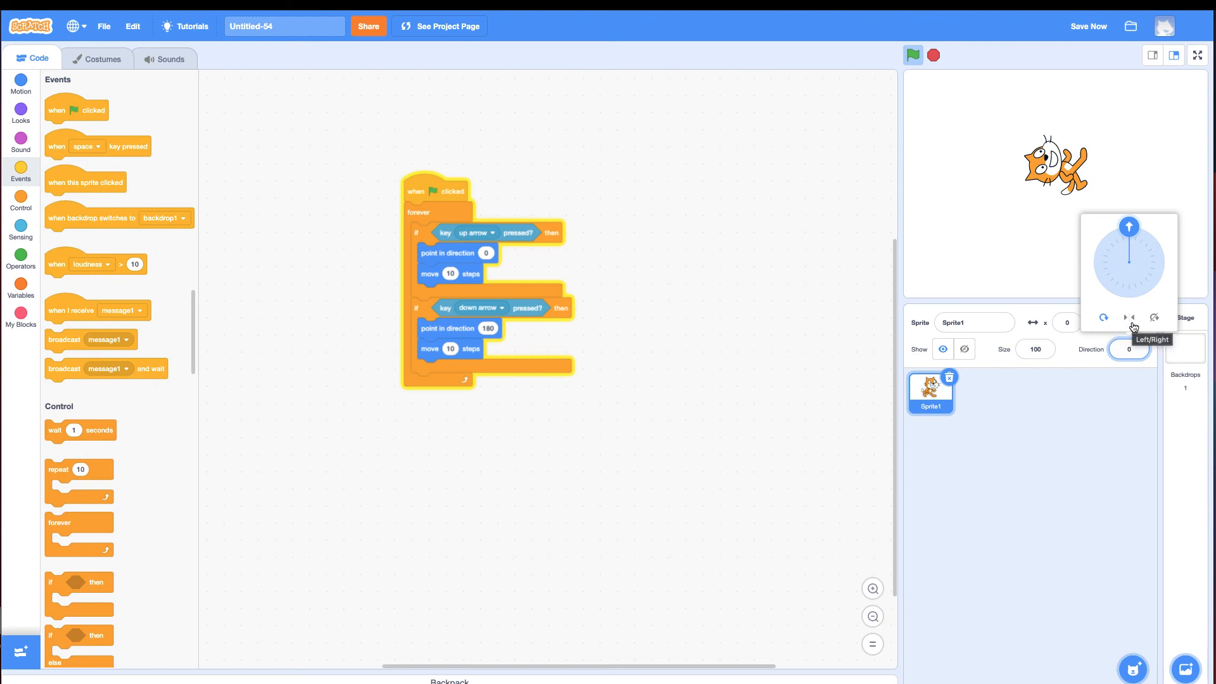
left_click(1129, 226)
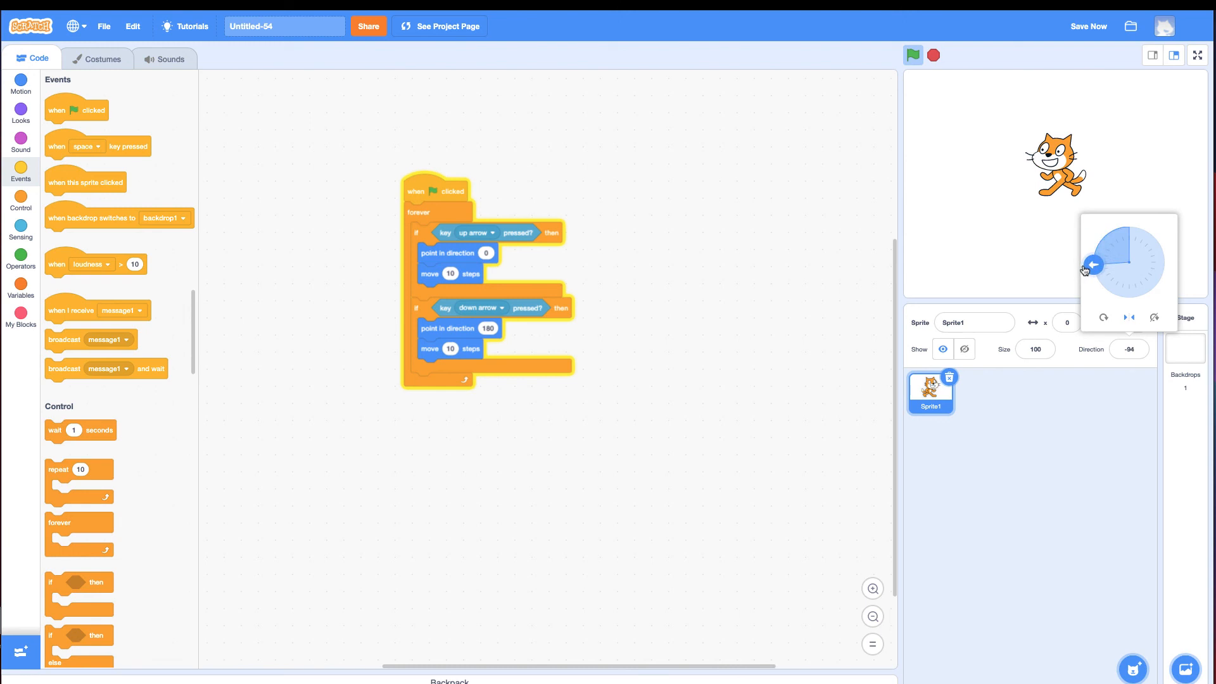
left_click(914, 54)
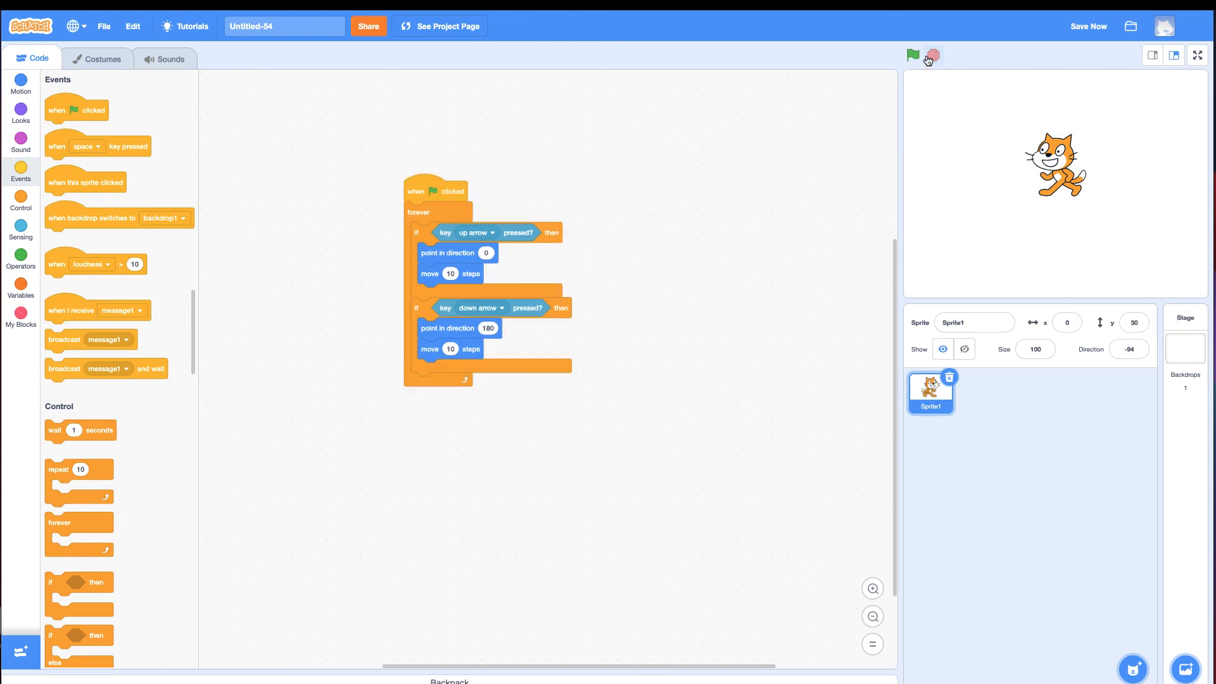